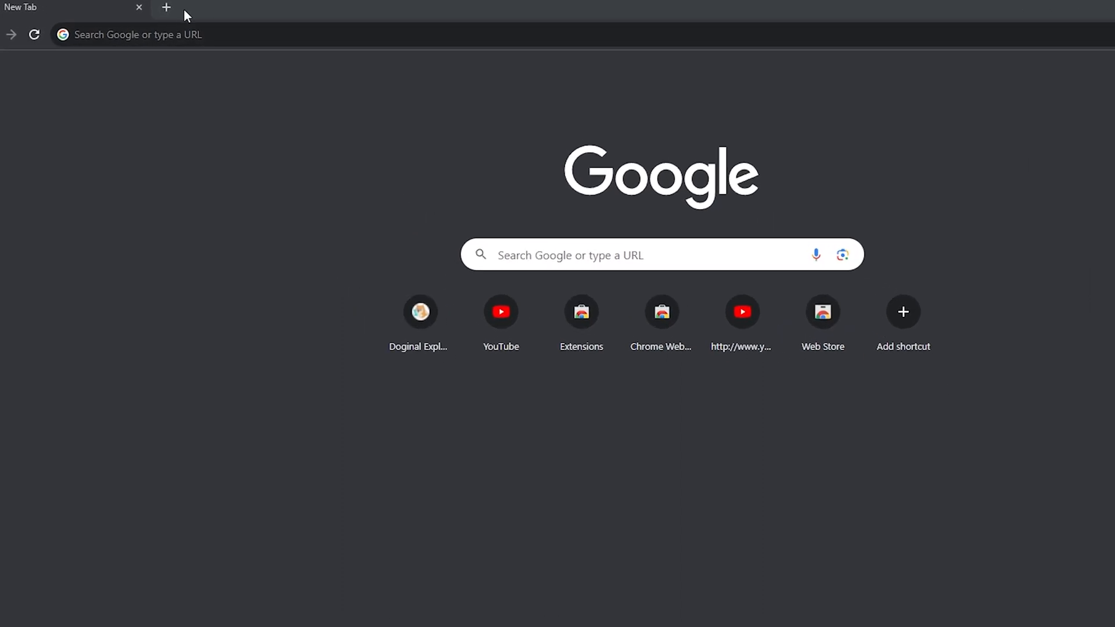
# Step: Load the drc-20.org explorer from the Doginal Explorer shortcut in a new tab
pyautogui.click(418, 311)
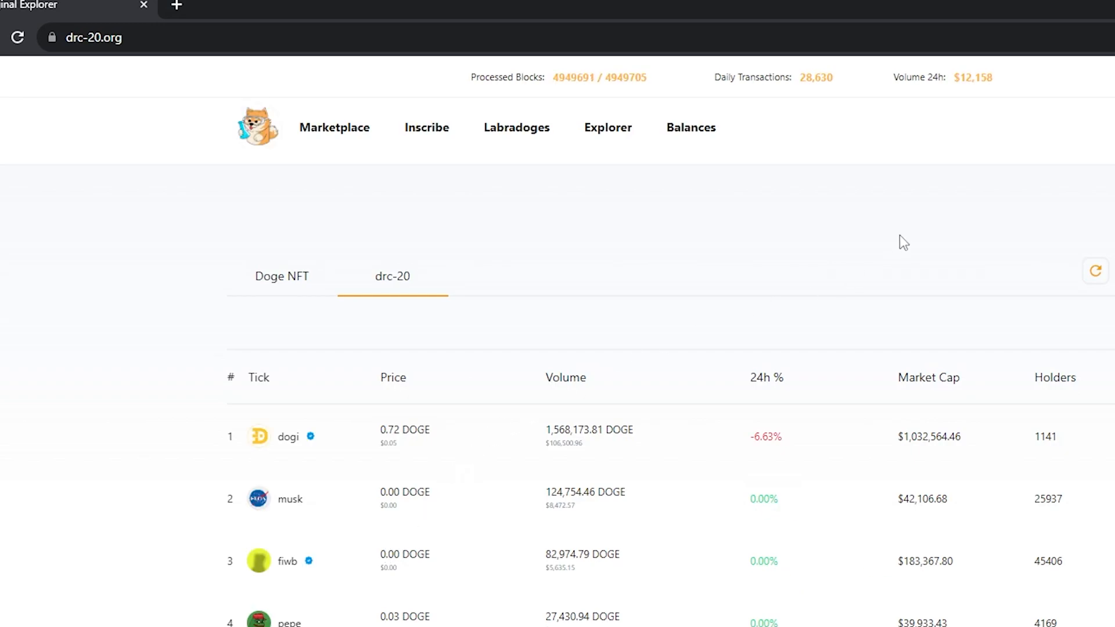
# Step: Open the Explorer token ranking and search for 'sass'
pyautogui.click(606, 127)
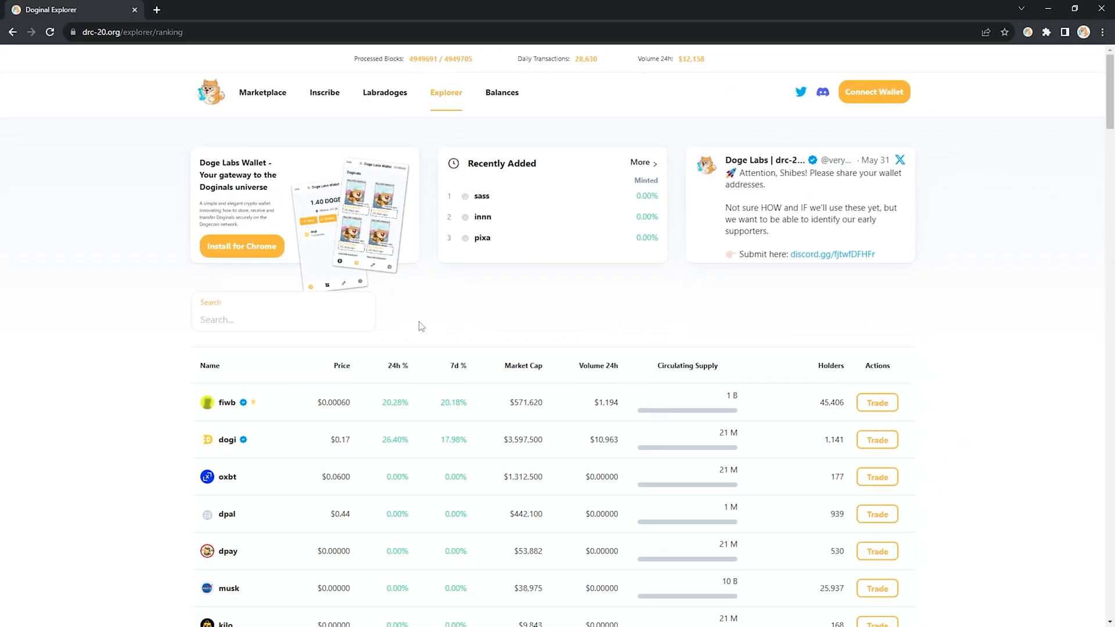
pyautogui.write('s')
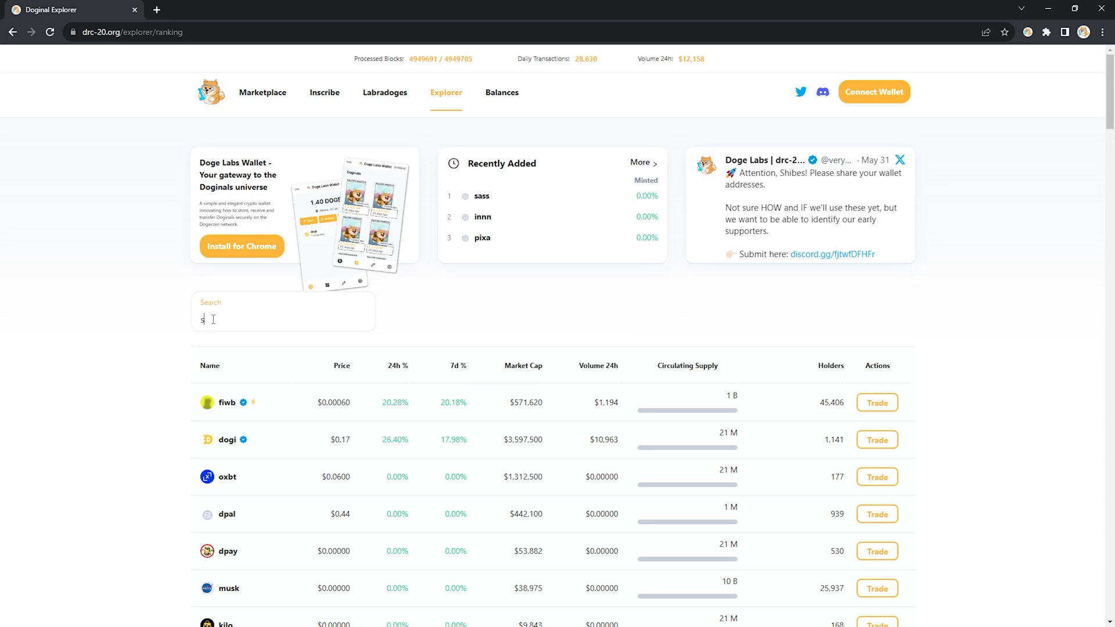
pyautogui.write('ass')
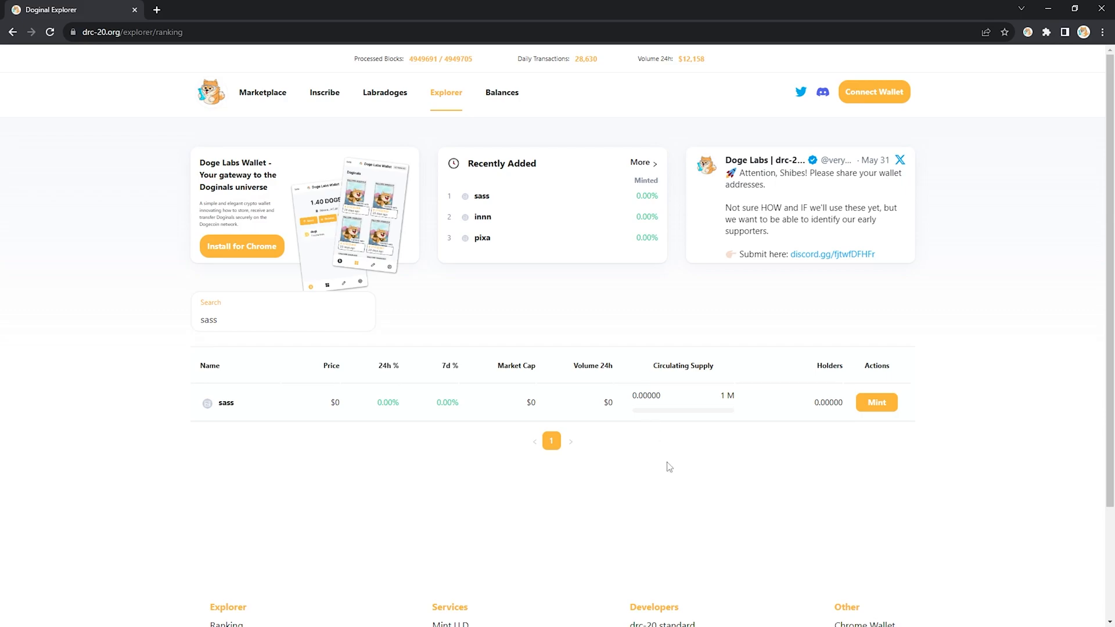
pyautogui.moveTo(250, 448)
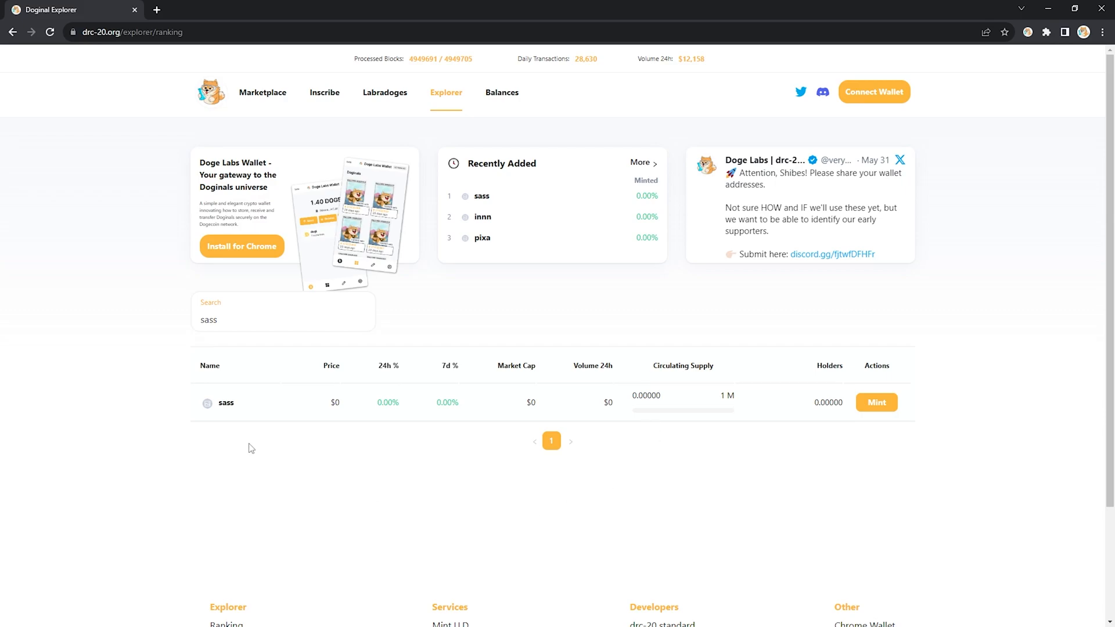
pyautogui.moveTo(226, 402)
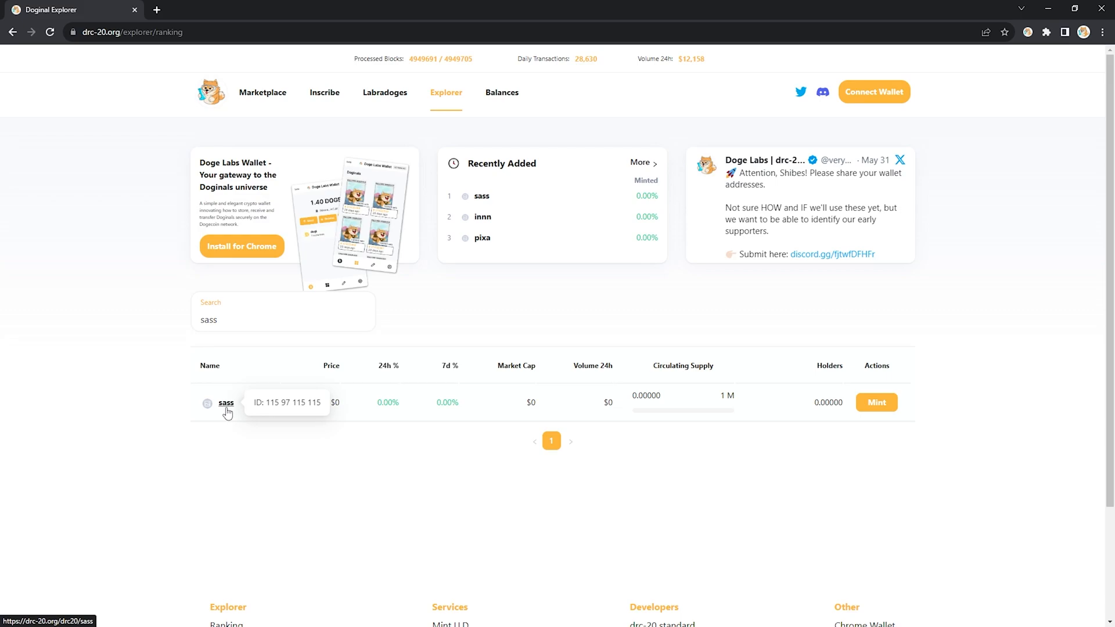
# Step: Open the sass token page showing 1,000,000 supply and a 100 per-mint limit
pyautogui.click(226, 402)
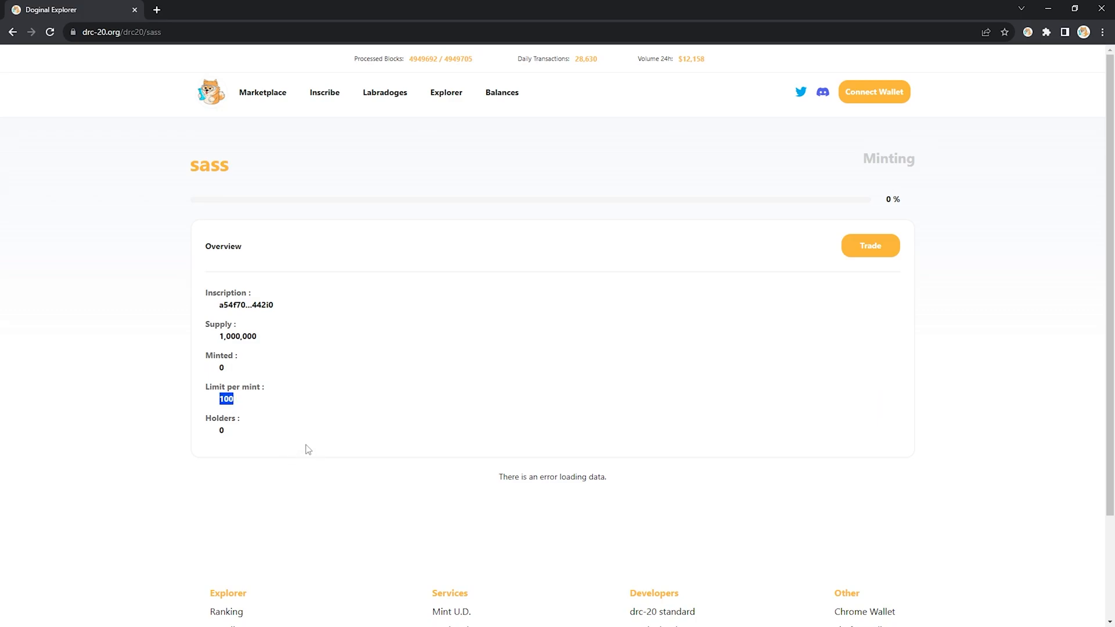
pyautogui.moveTo(235, 339)
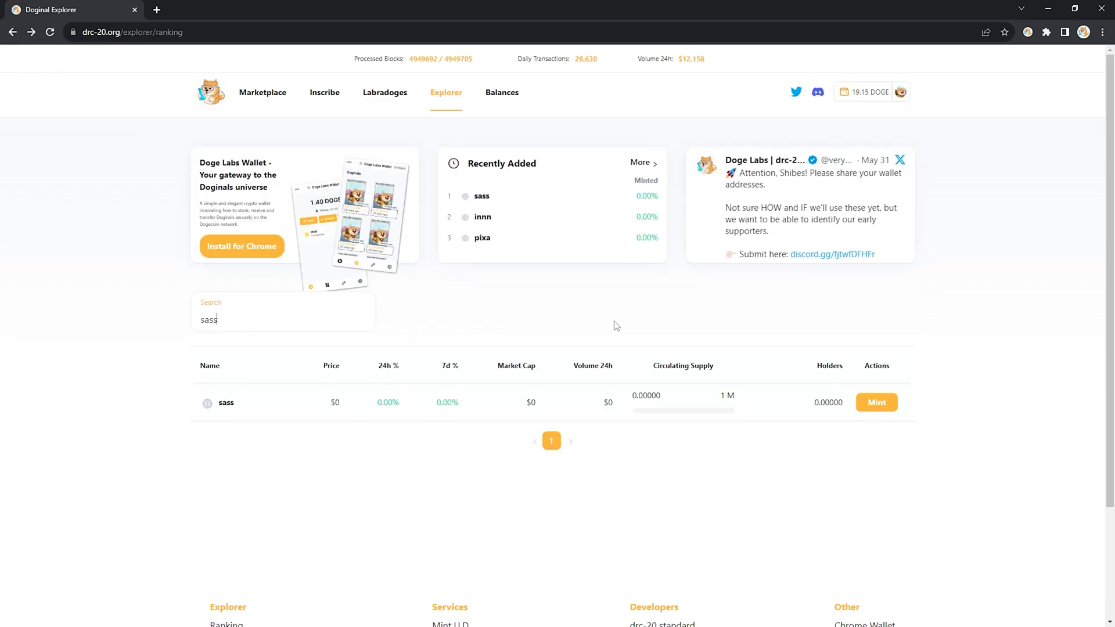
pyautogui.moveTo(938, 398)
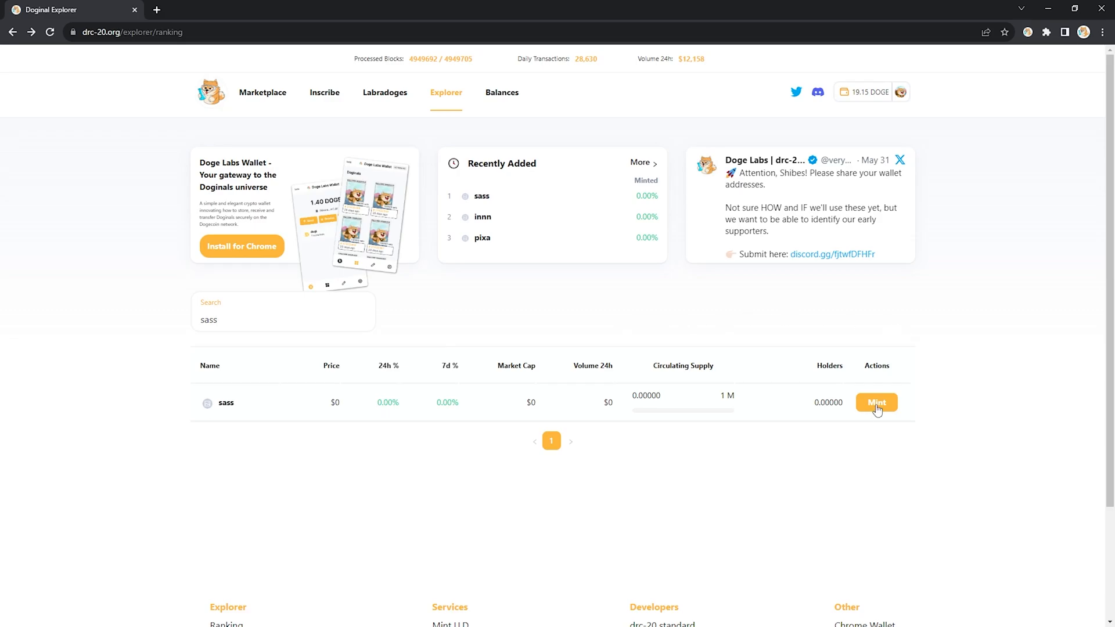
# Step: Start a sass mint, check the Doge Labs Wallet balance, and fill the recent wallet address
pyautogui.click(876, 402)
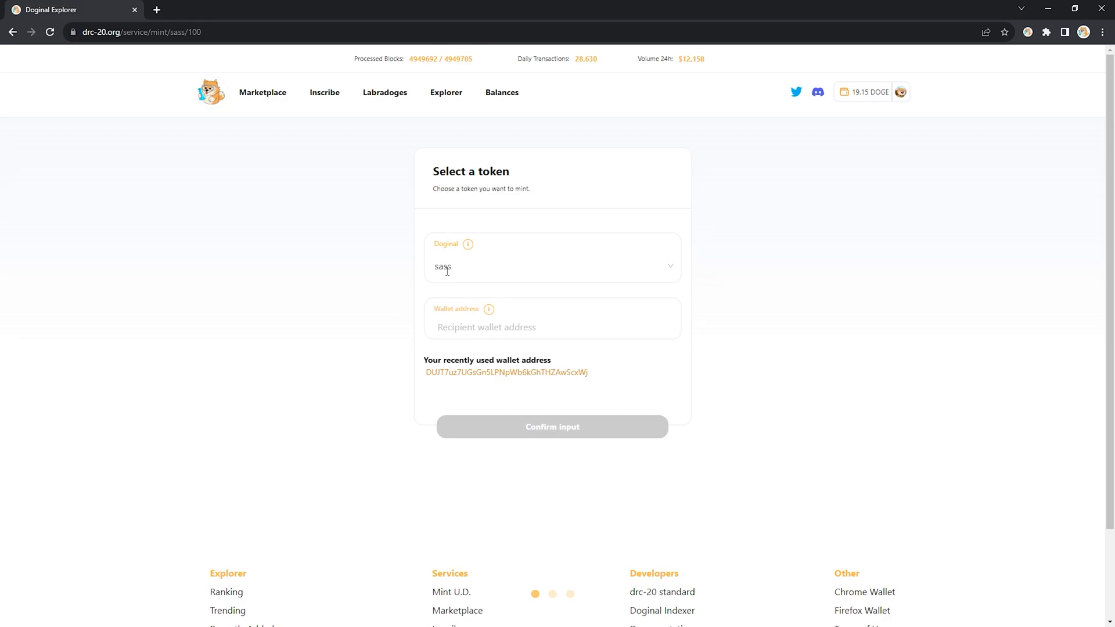
pyautogui.moveTo(466, 327)
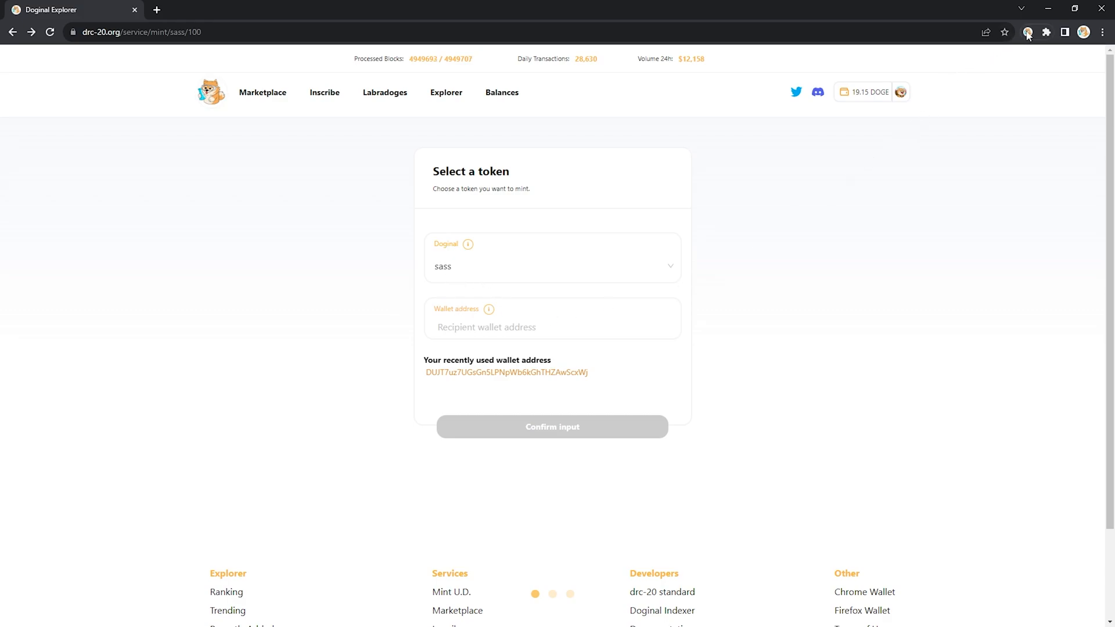
pyautogui.click(1028, 32)
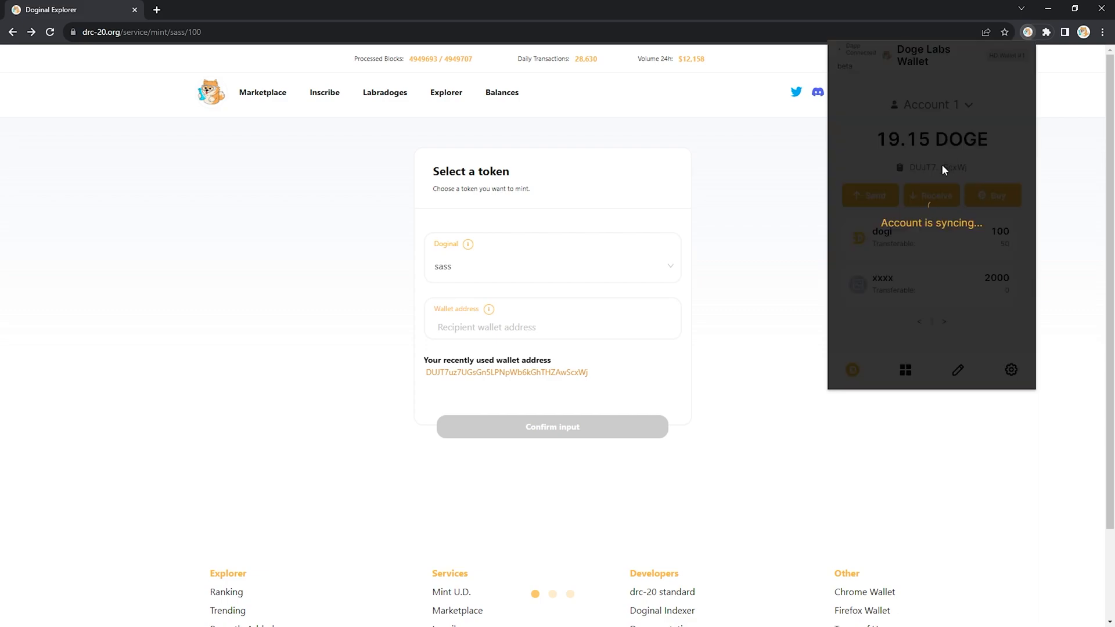
pyautogui.moveTo(933, 171)
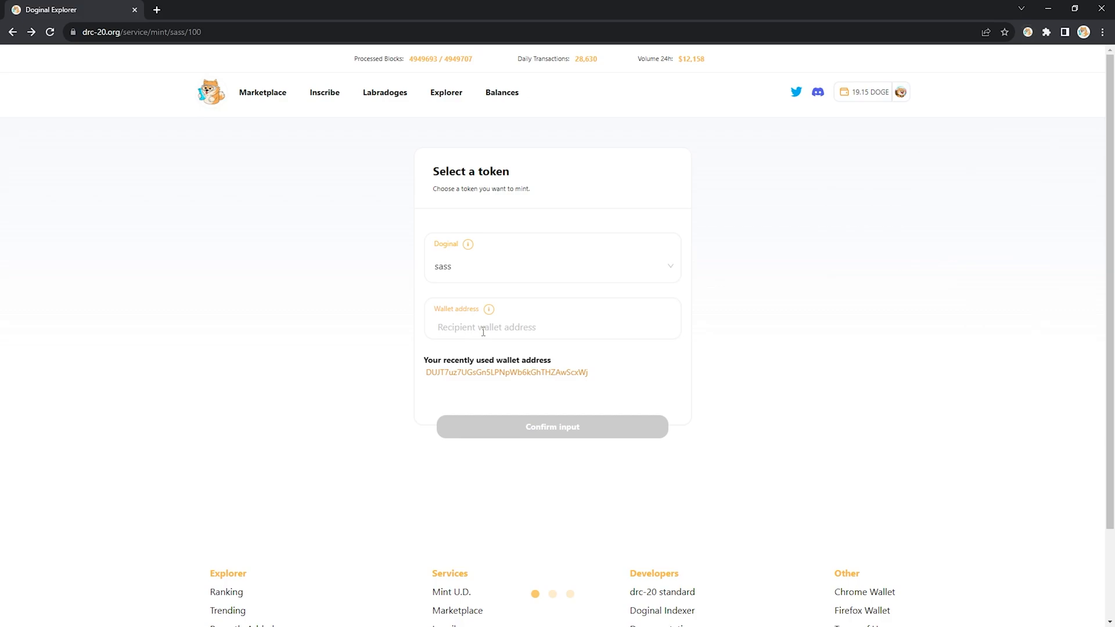
pyautogui.click(551, 427)
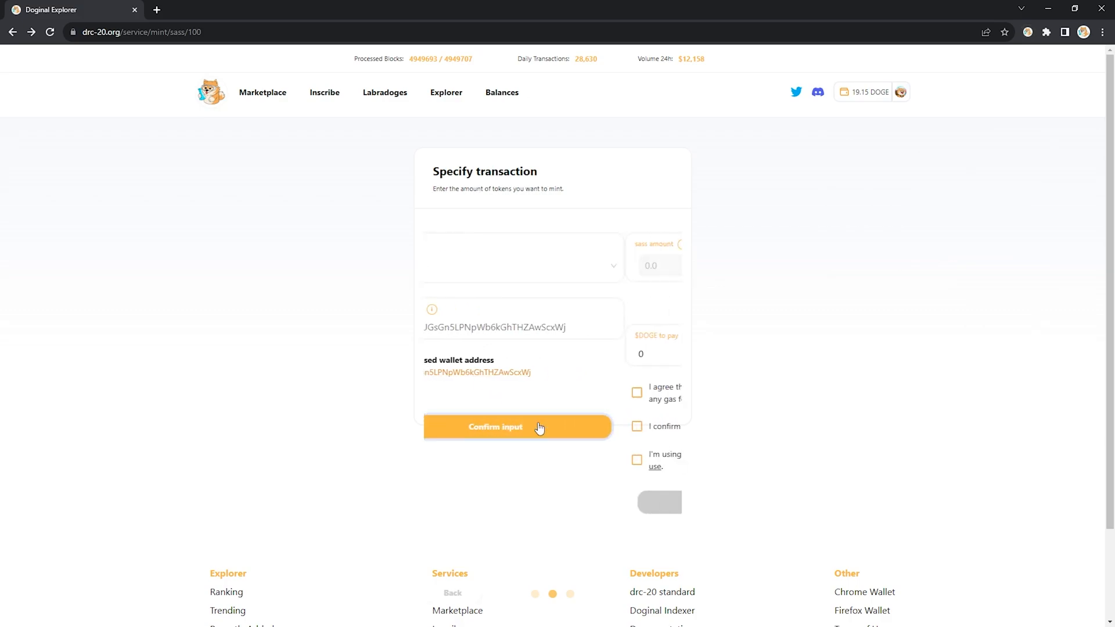
# Step: Confirm the recipient address and set the sass amount to 200, costing 5.6 DOGE
pyautogui.click(517, 427)
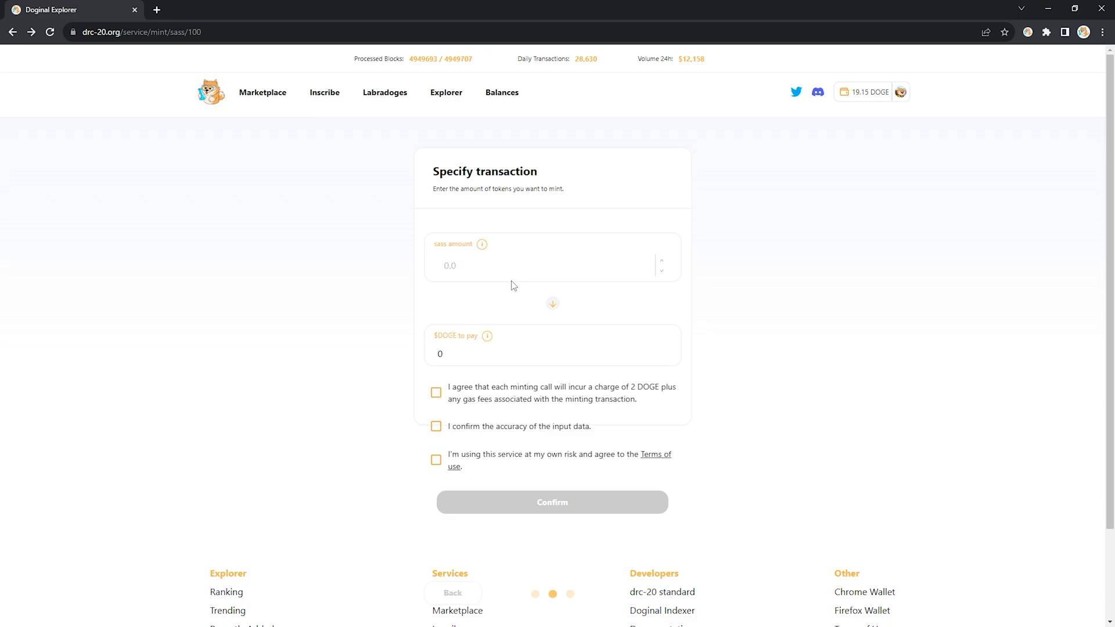
pyautogui.write('100')
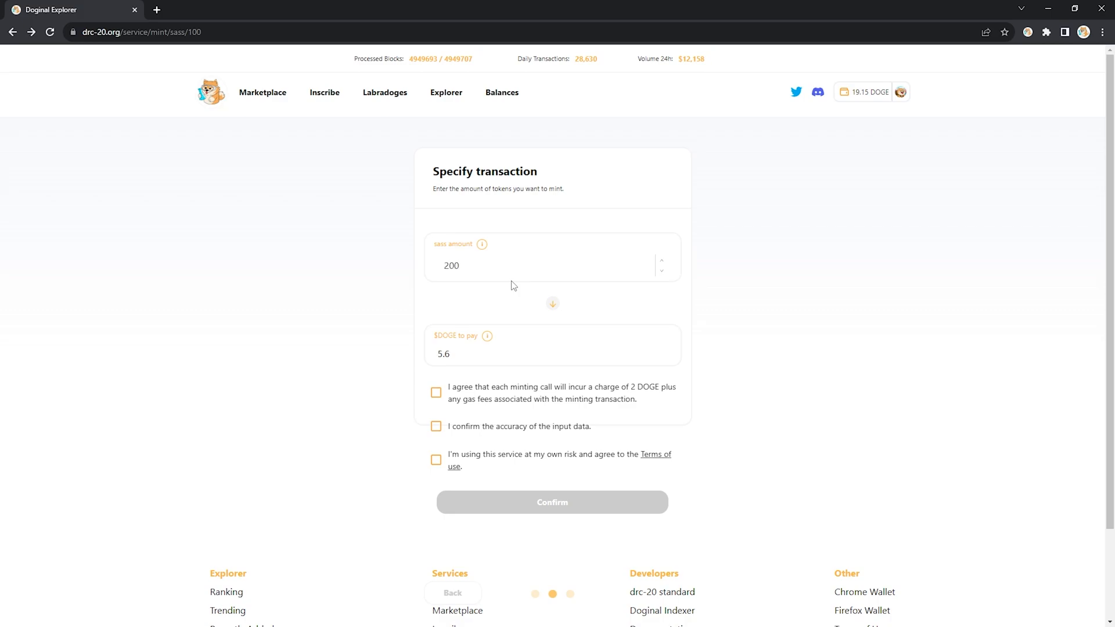
pyautogui.write('1000')
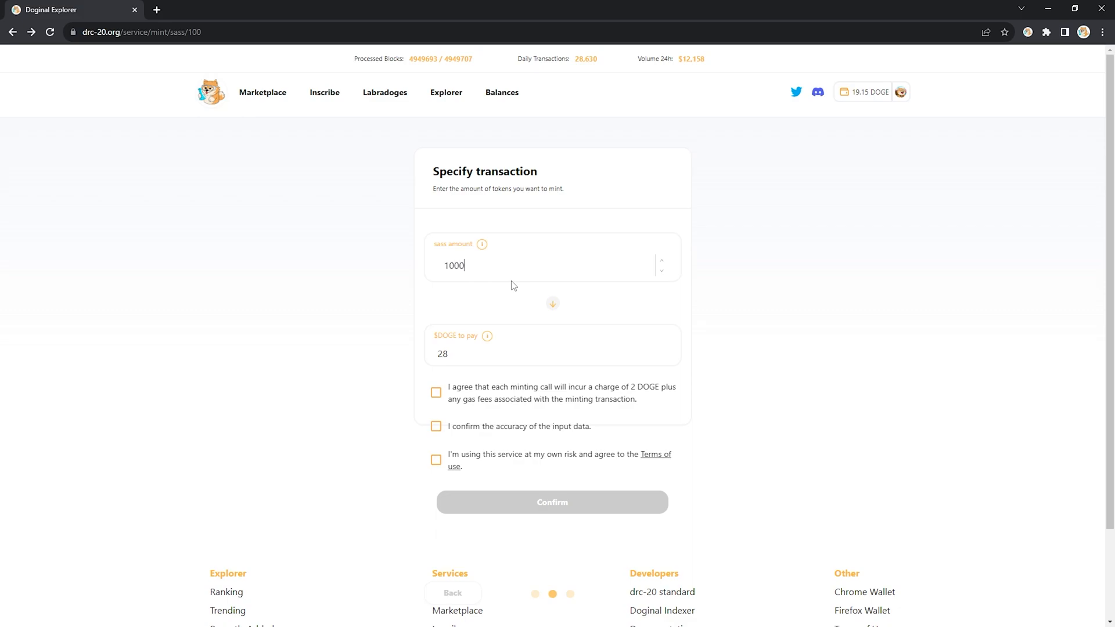
pyautogui.click(541, 265)
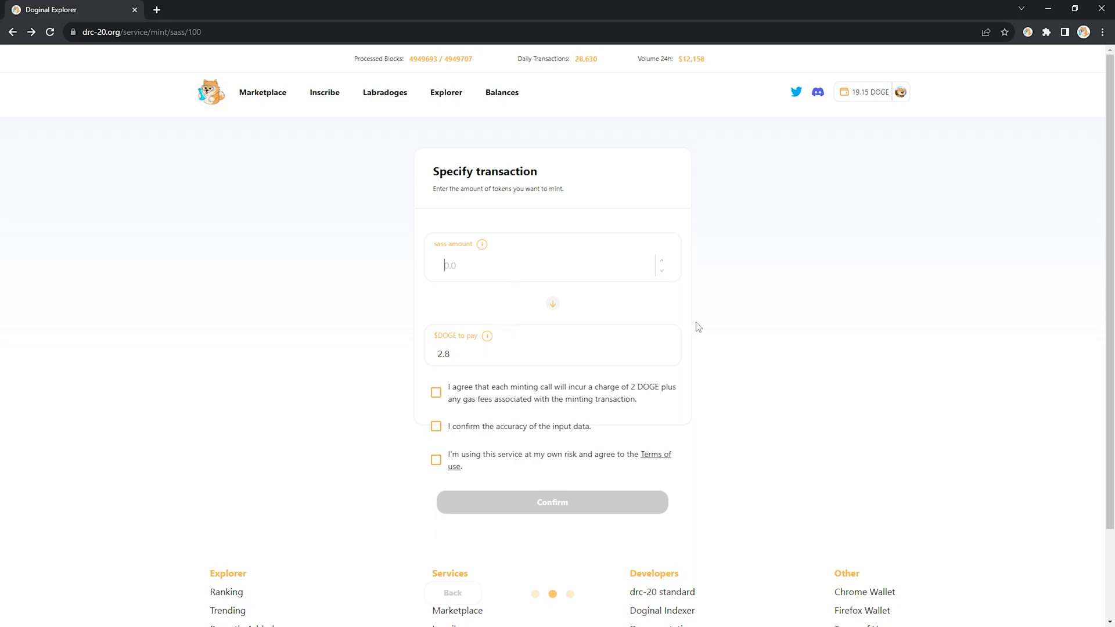
pyautogui.write('1')
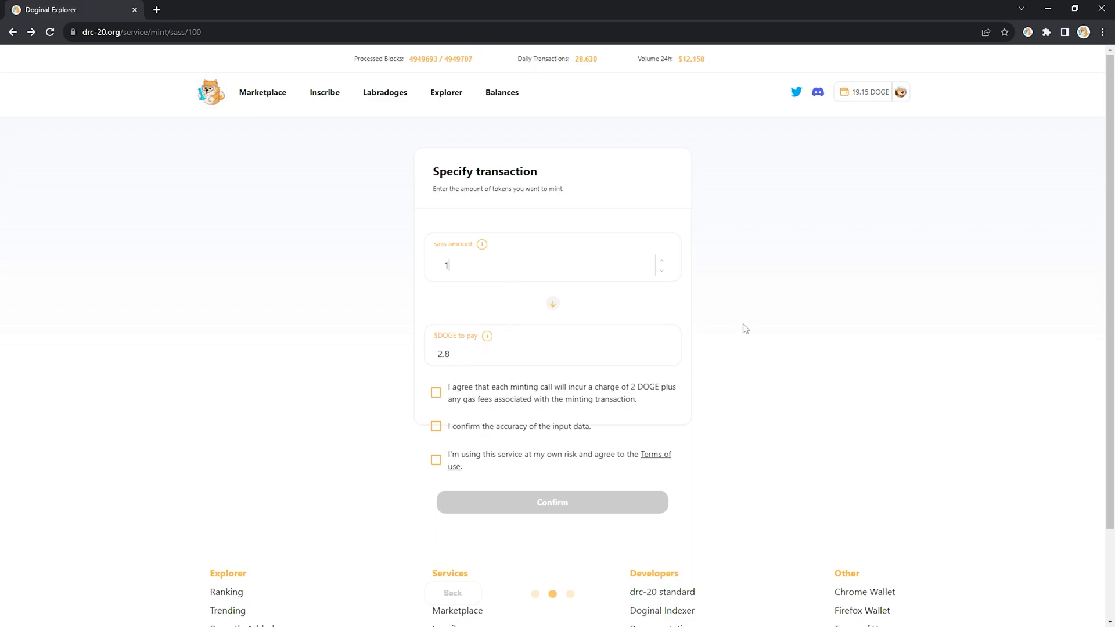
pyautogui.write('20')
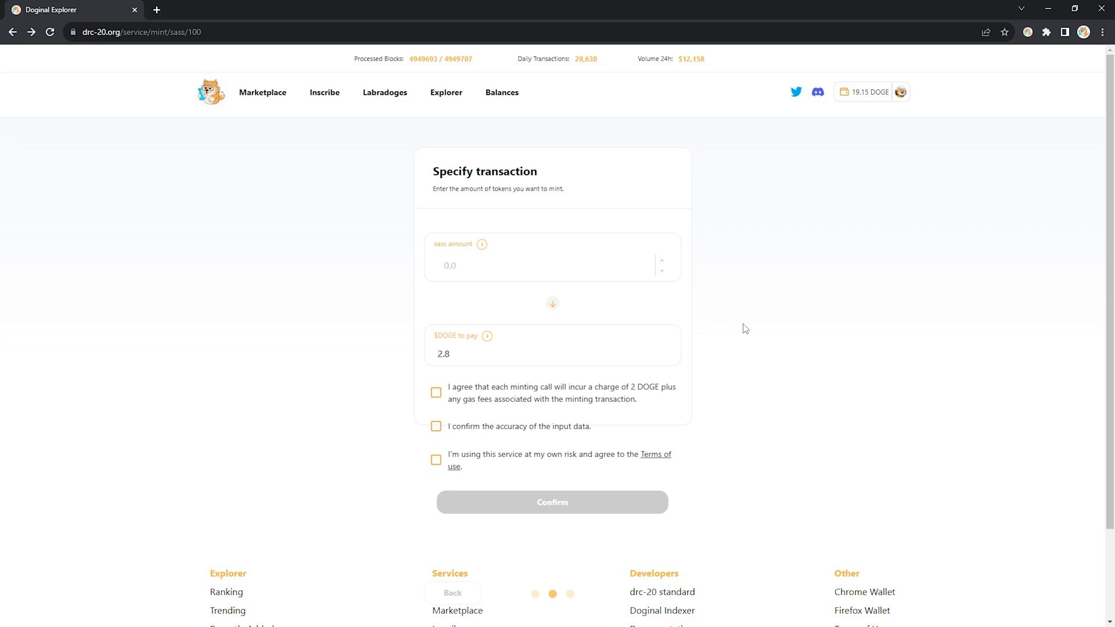
pyautogui.write('3000')
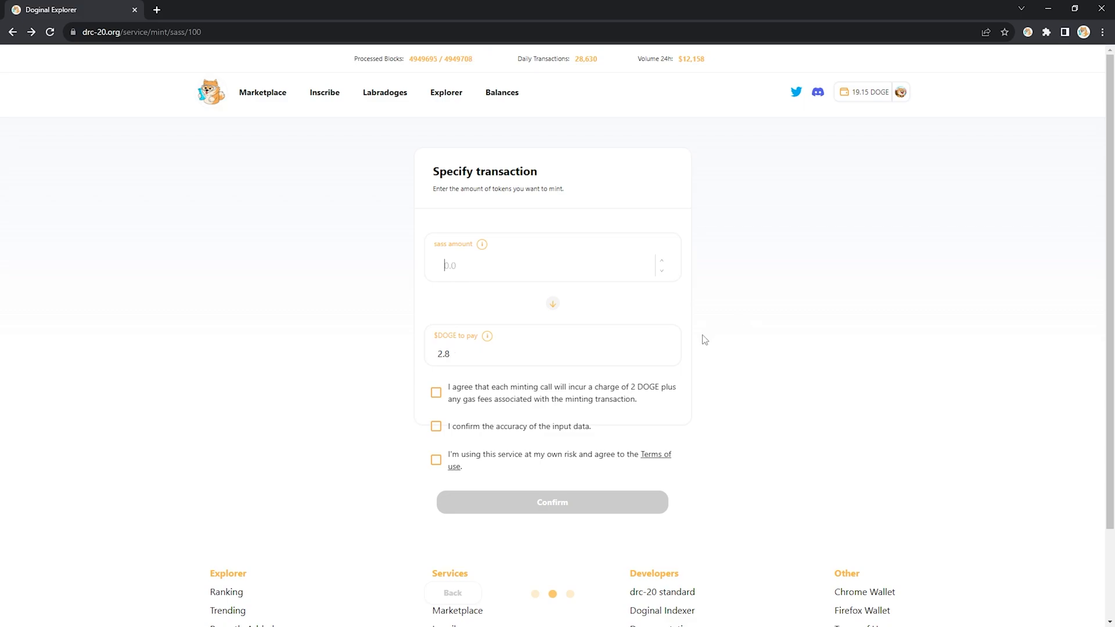
pyautogui.write('200')
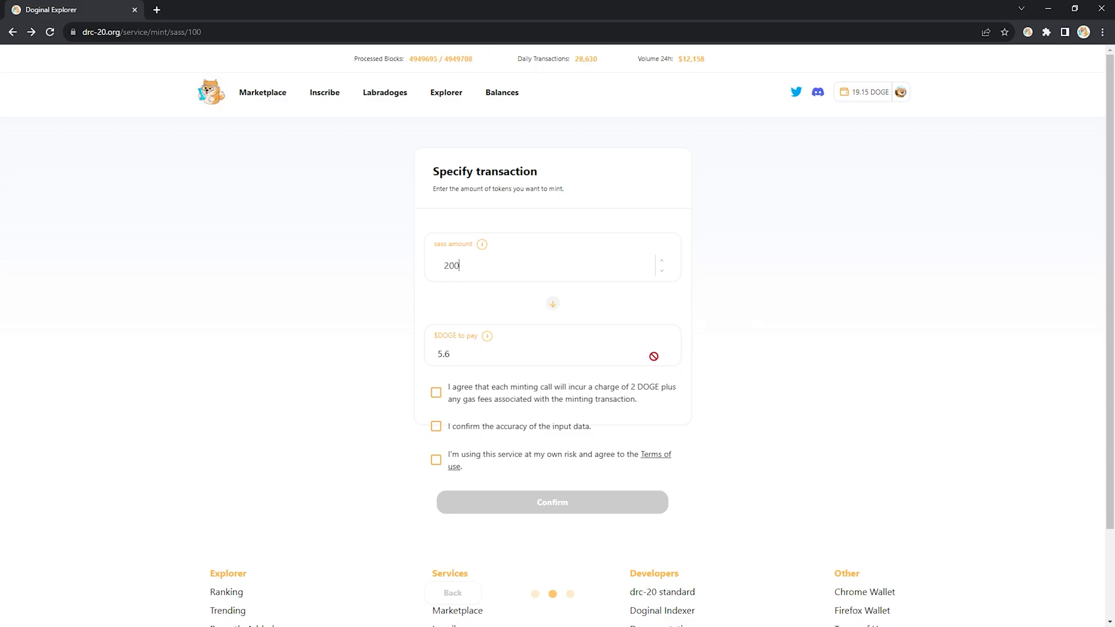
# Step: Accept the 2 DOGE charge, data accuracy and terms agreements, then submit the mint
pyautogui.click(436, 392)
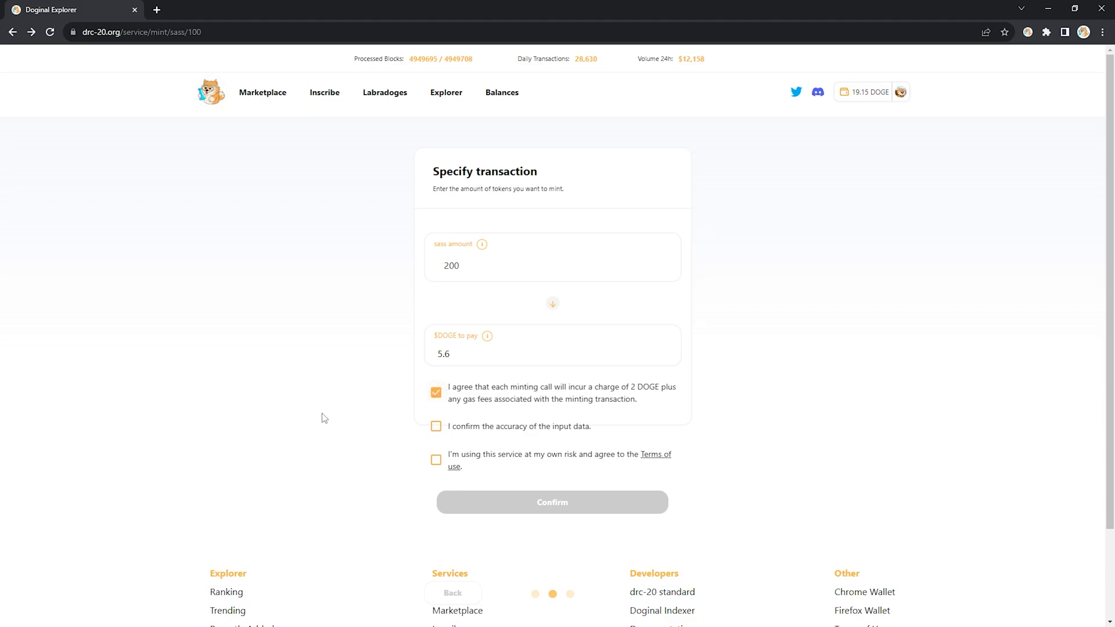
pyautogui.click(436, 425)
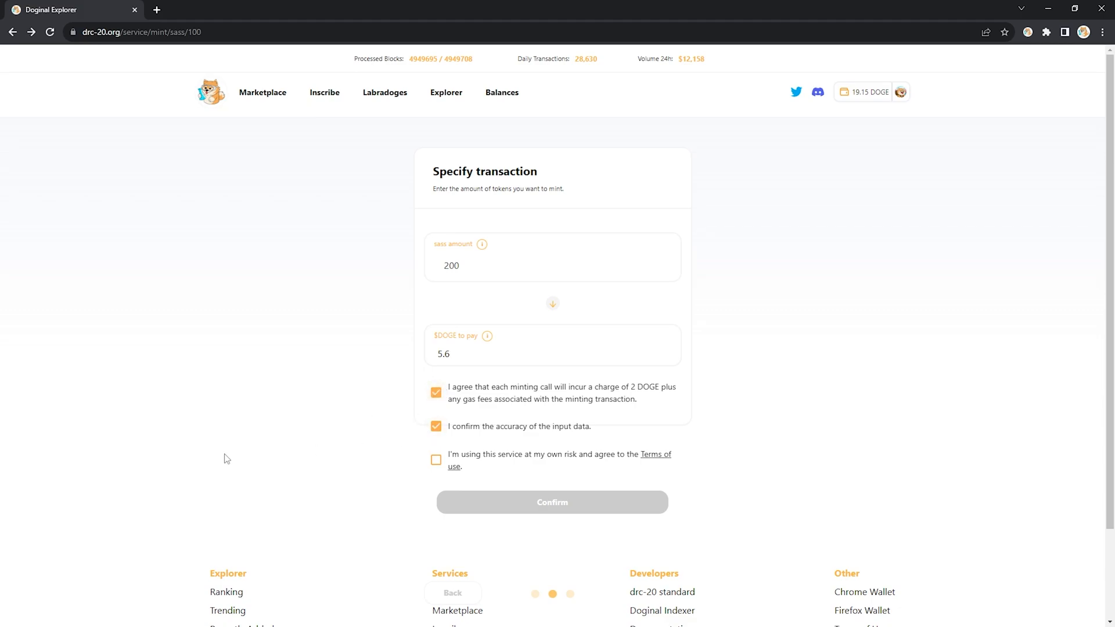
pyautogui.moveTo(385, 459)
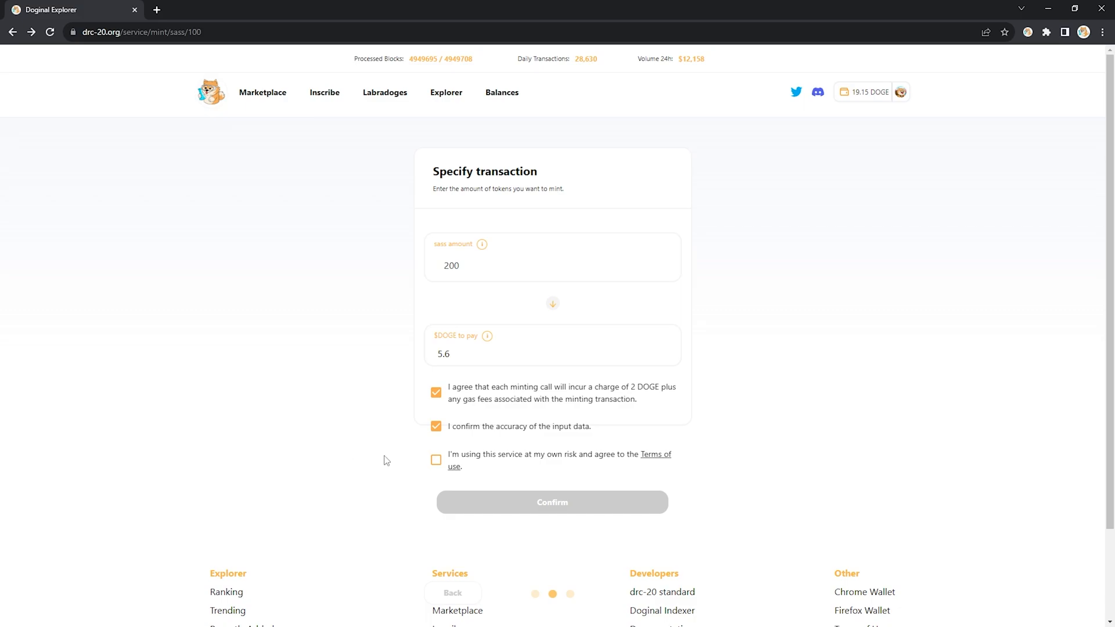
pyautogui.click(436, 459)
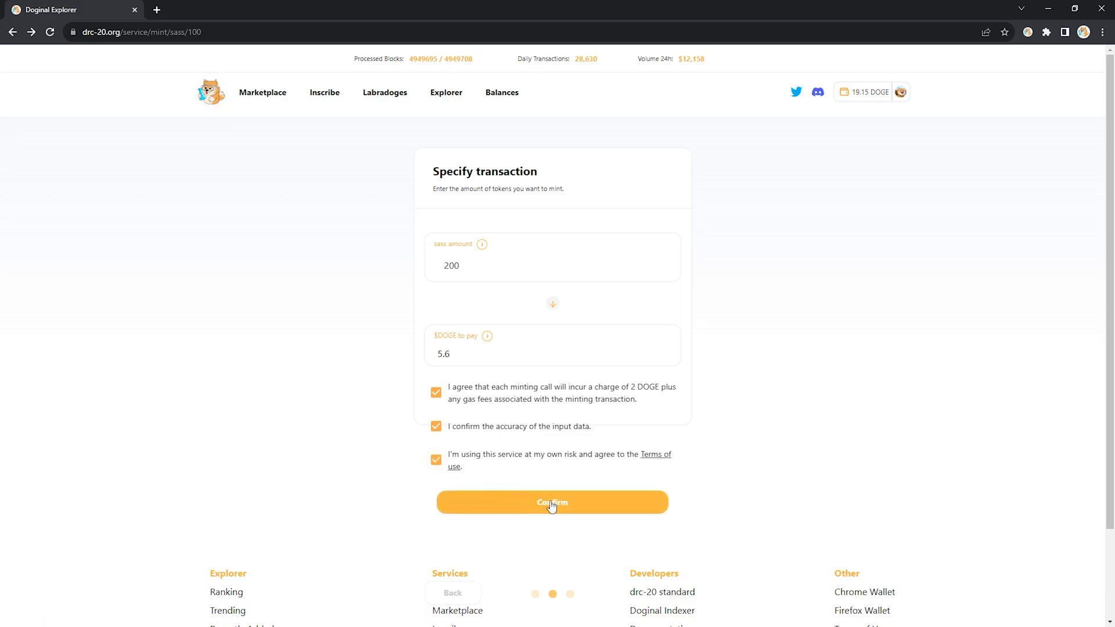
pyautogui.click(551, 502)
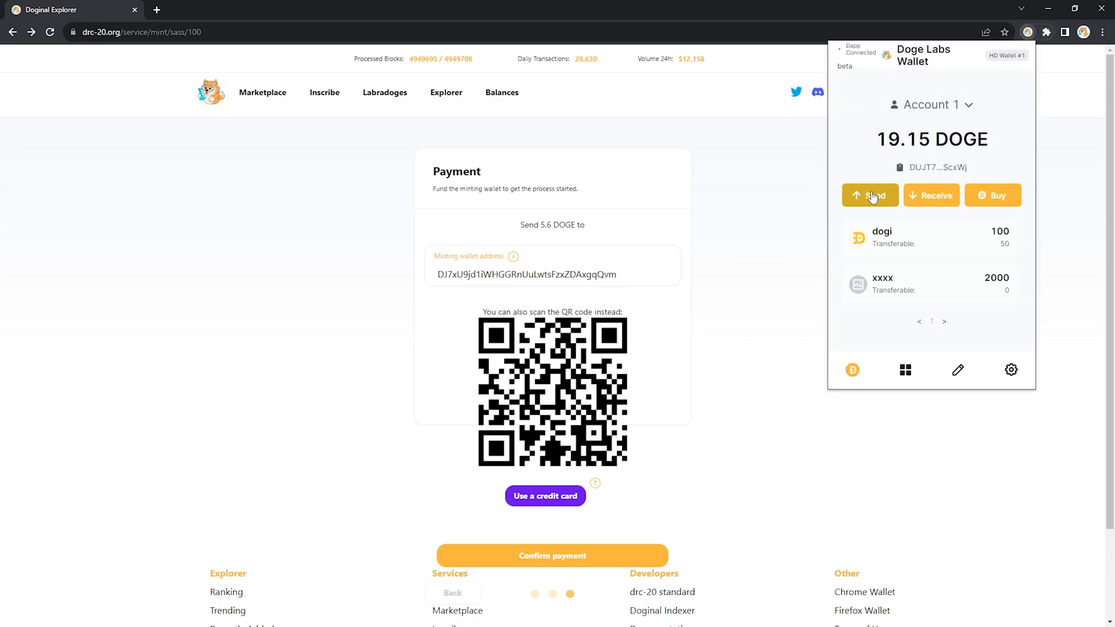
# Step: Sign and send 5.6 DOGE from Doge Labs Wallet to the minting address
pyautogui.click(869, 195)
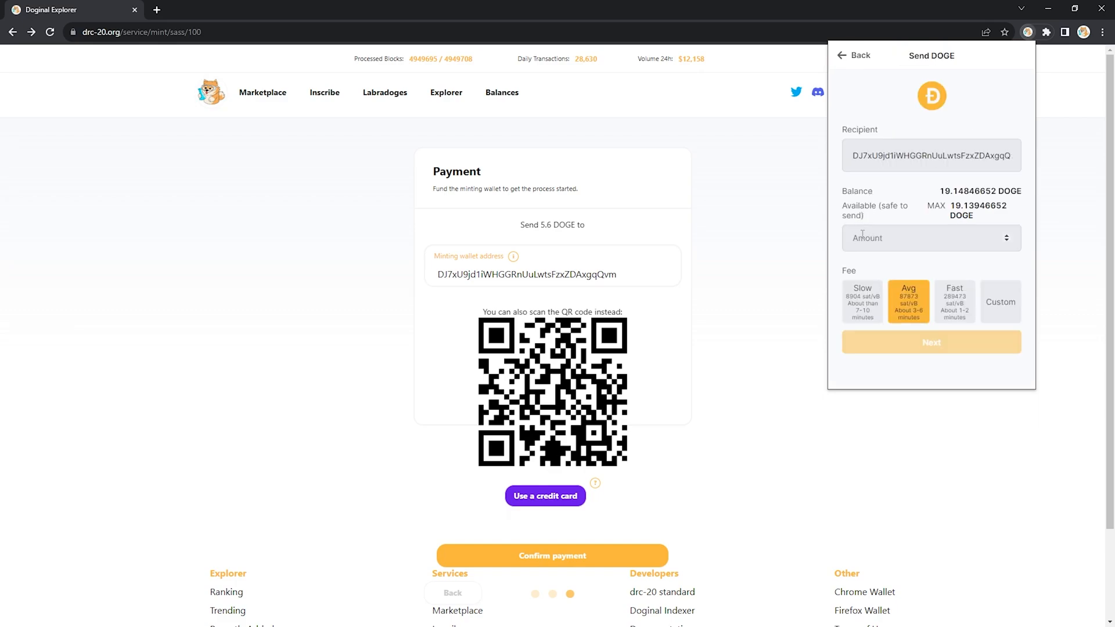
pyautogui.moveTo(799, 238)
pyautogui.write('5.6')
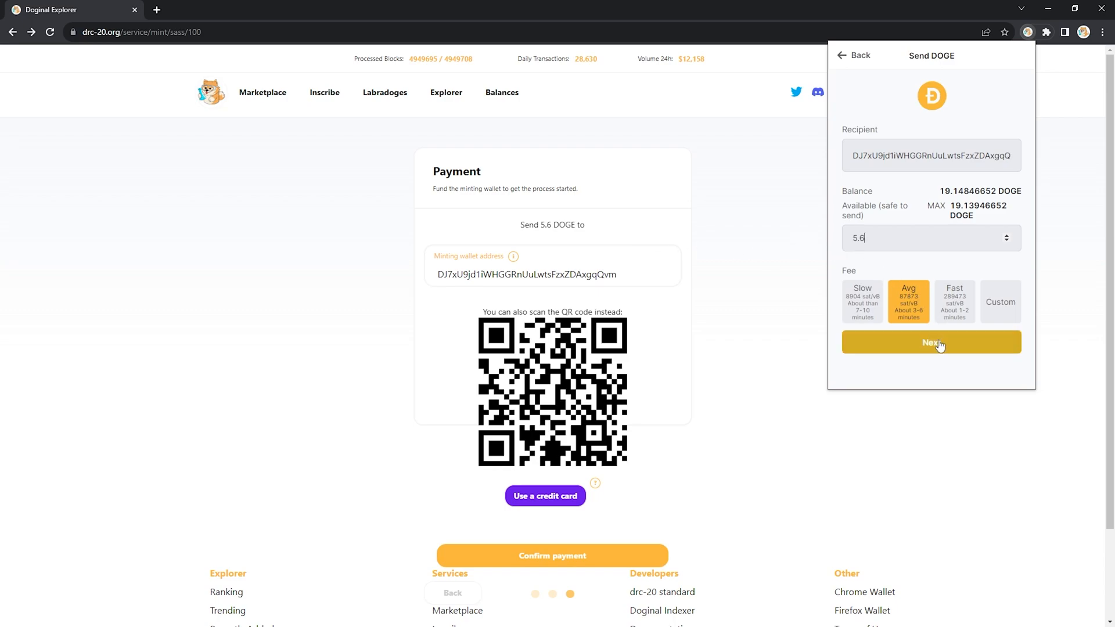
pyautogui.click(930, 342)
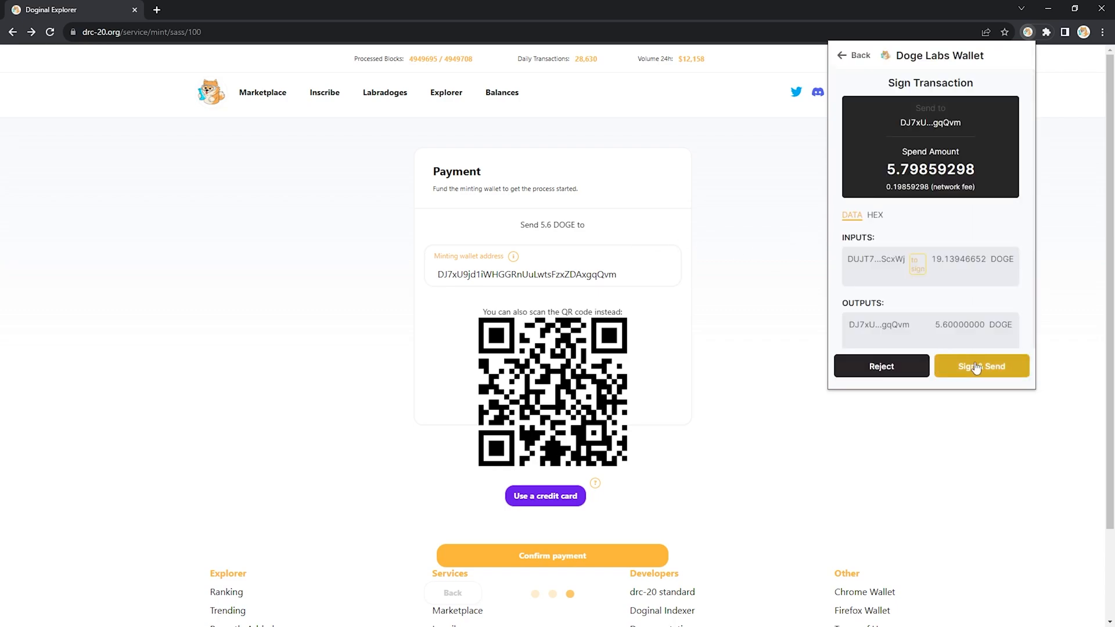
pyautogui.click(981, 366)
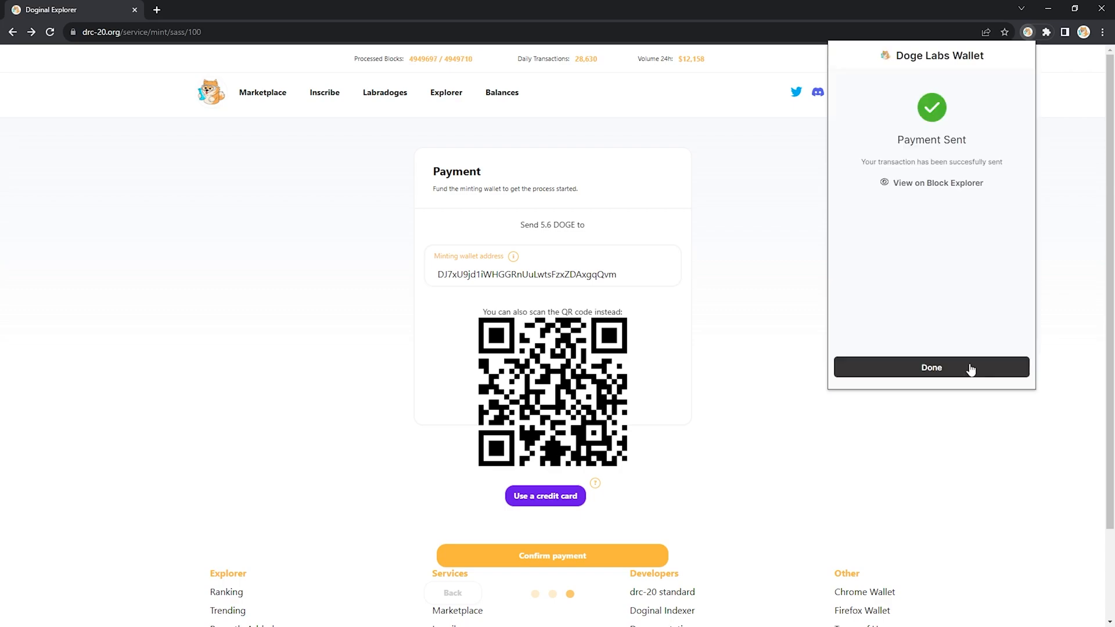
pyautogui.moveTo(1016, 164)
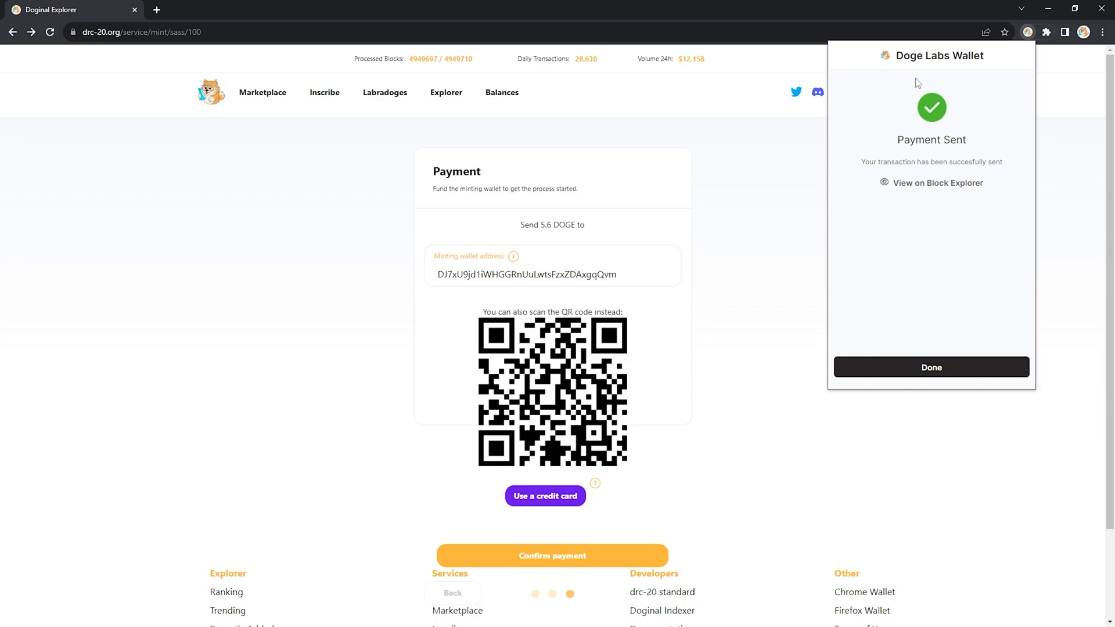
pyautogui.moveTo(858, 124)
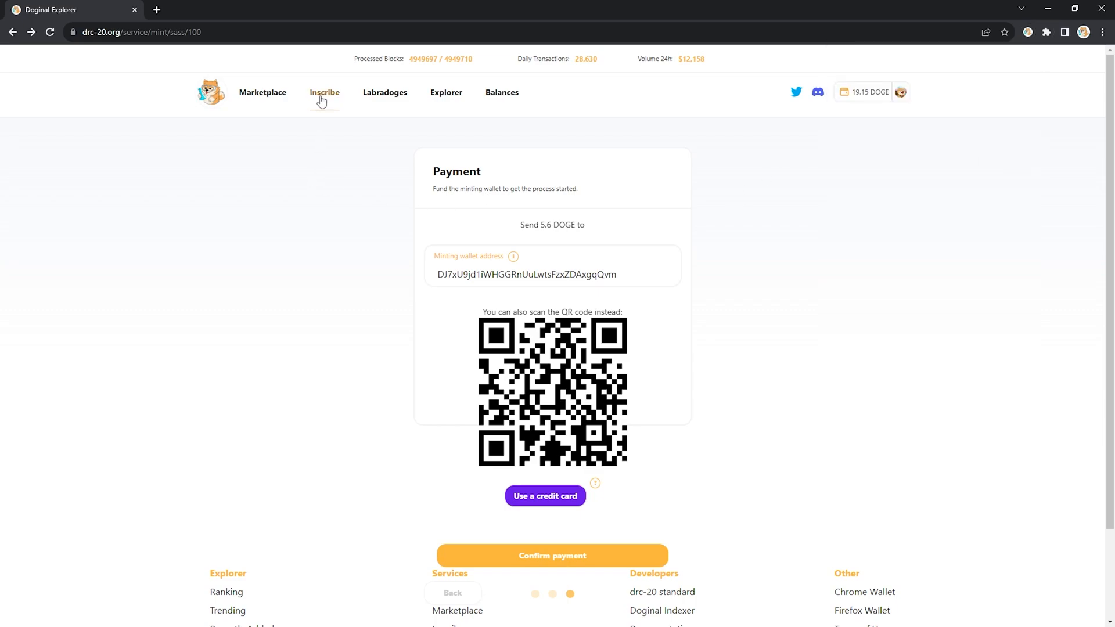
# Step: On Inscribe, mint 200 sass to the recent wallet address and submit for review
pyautogui.click(324, 93)
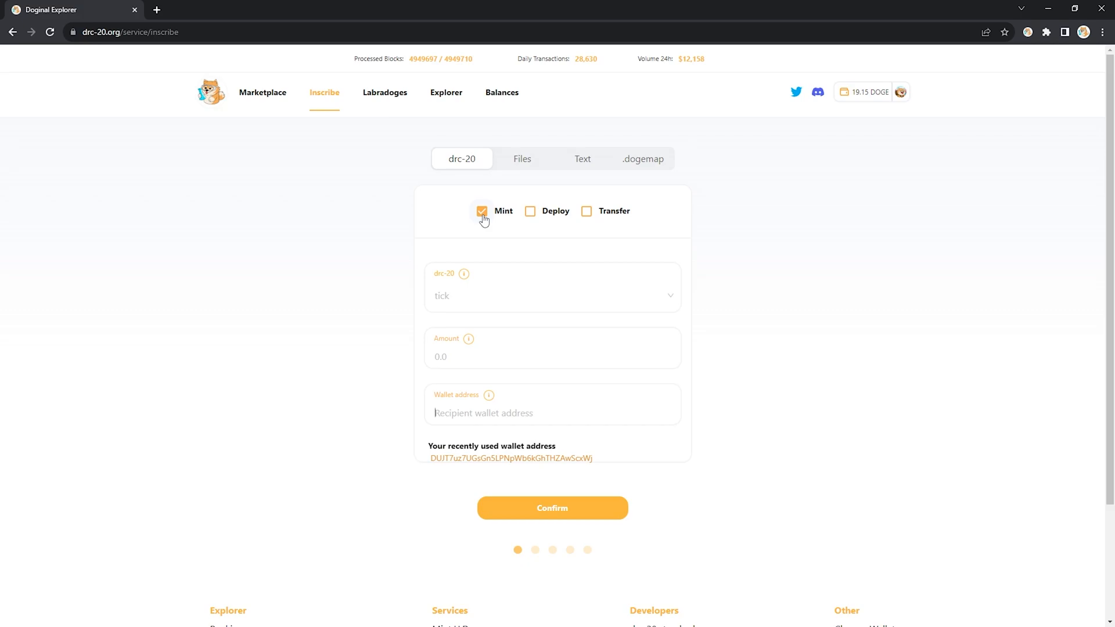
pyautogui.click(552, 295)
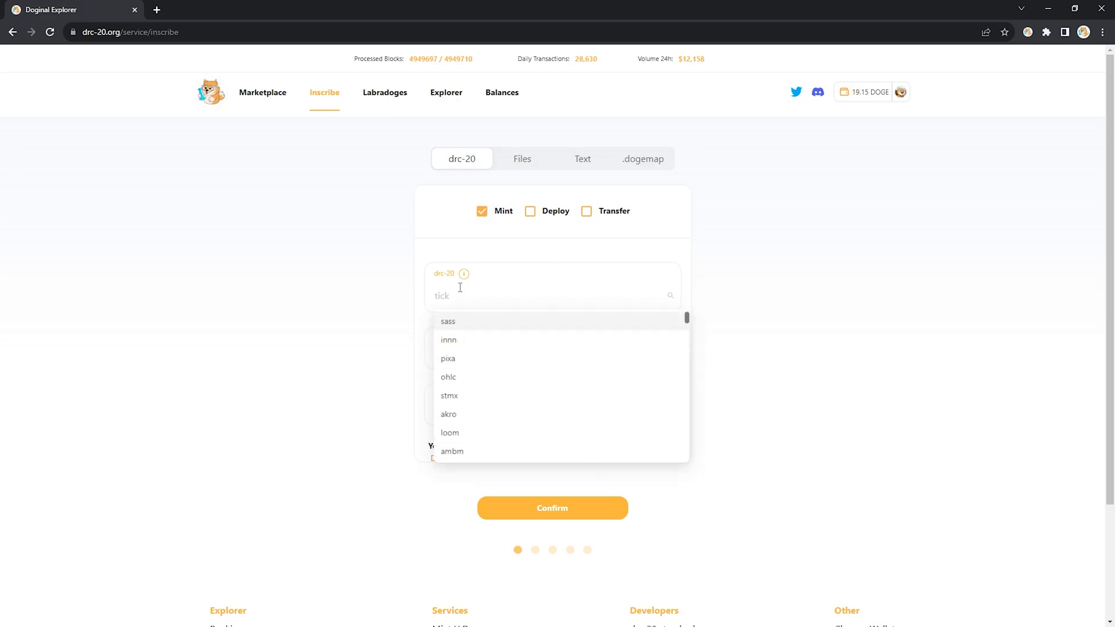
pyautogui.click(448, 321)
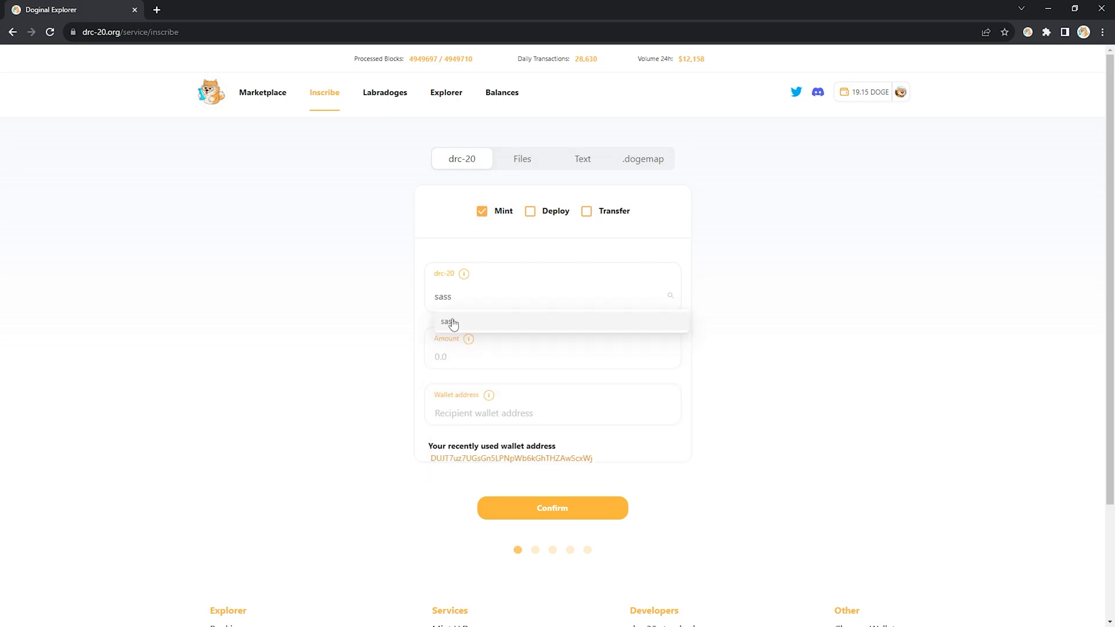
pyautogui.click(448, 321)
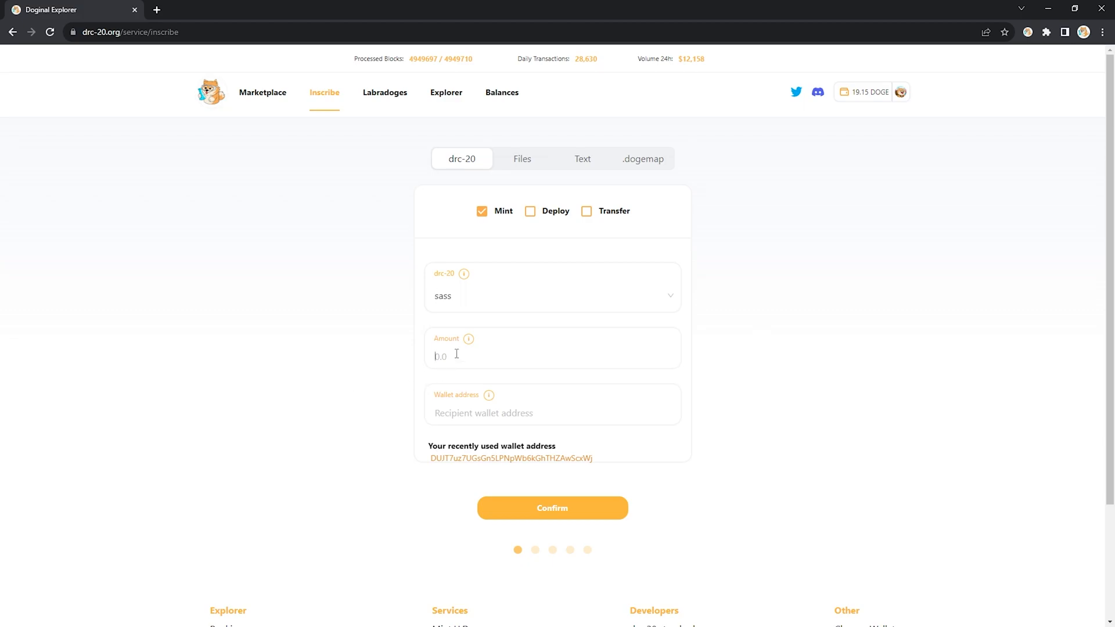
pyautogui.write('2')
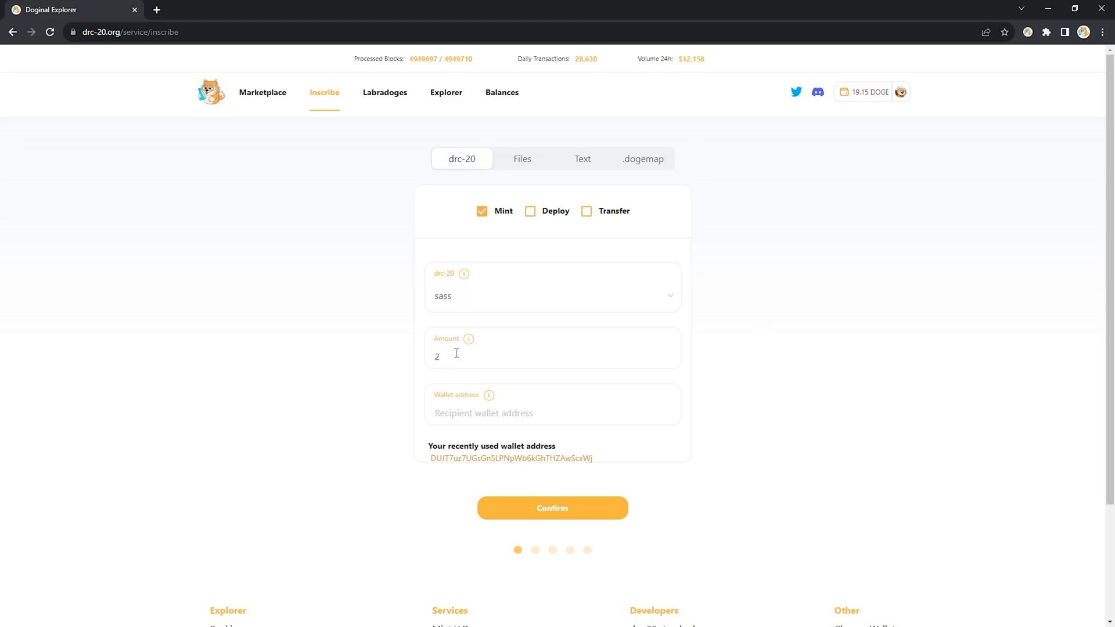
pyautogui.write('00')
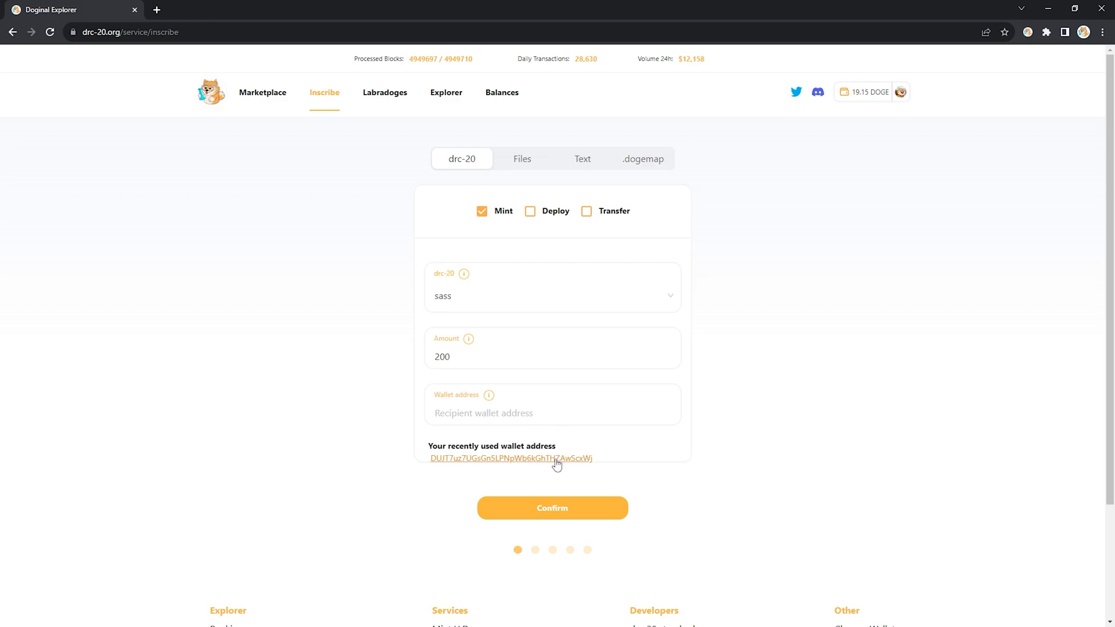
pyautogui.click(510, 458)
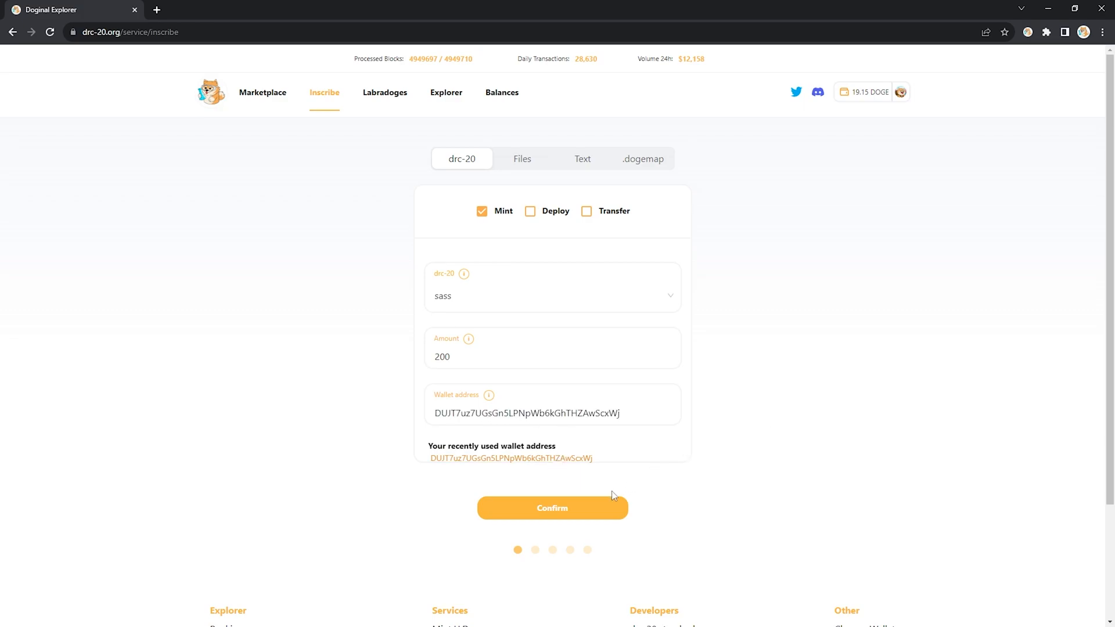
pyautogui.click(552, 508)
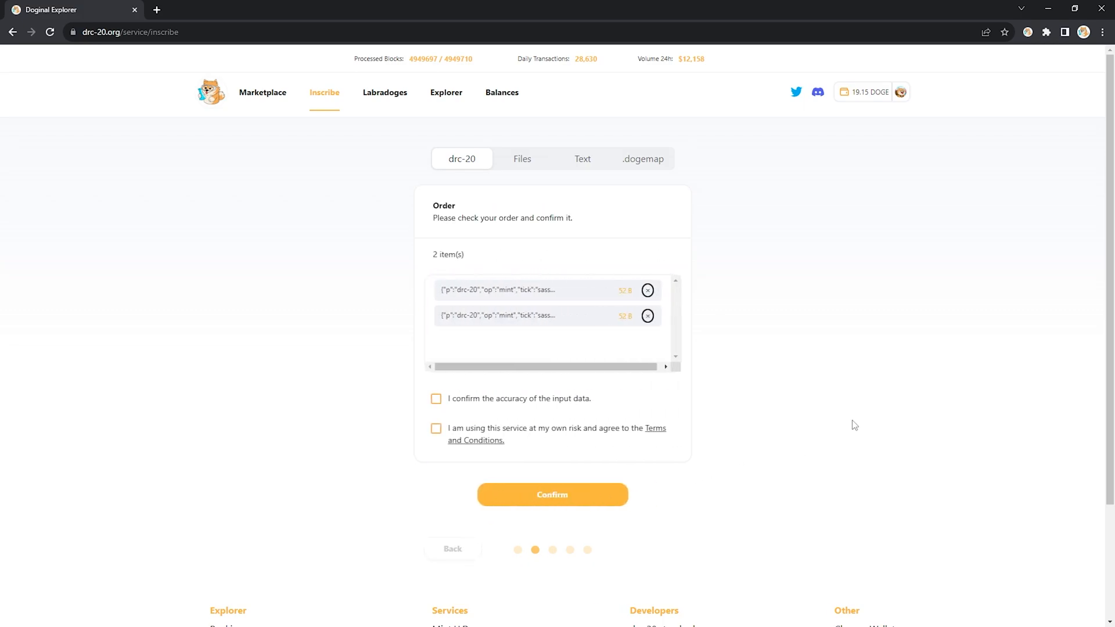
# Step: Tick the accuracy and risk-terms confirmations for the two inscriptions and continue
pyautogui.click(436, 398)
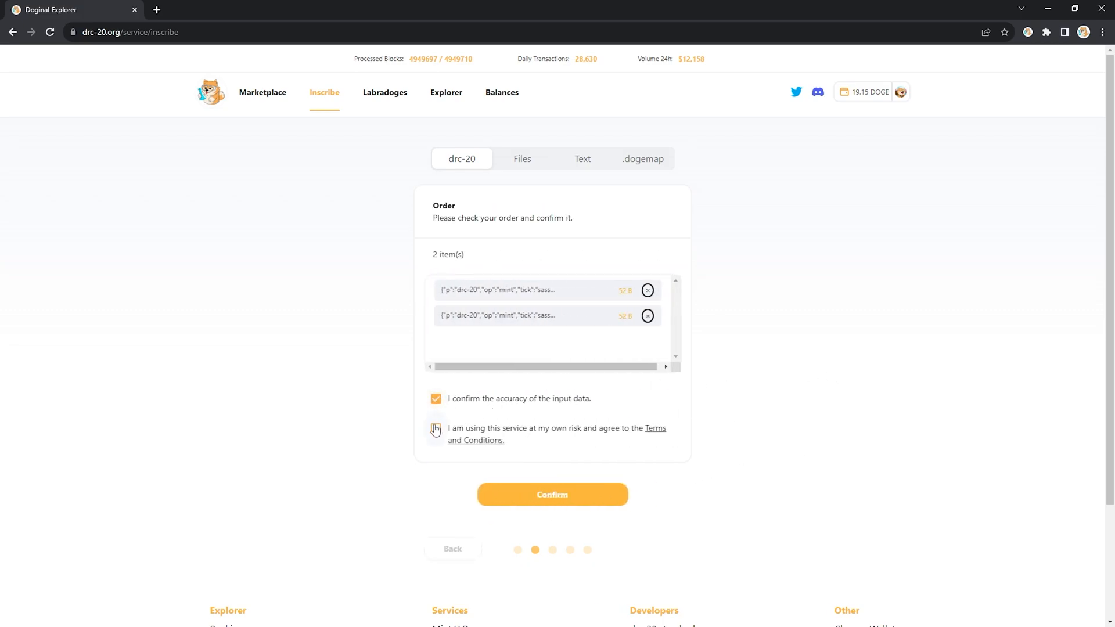
pyautogui.click(434, 428)
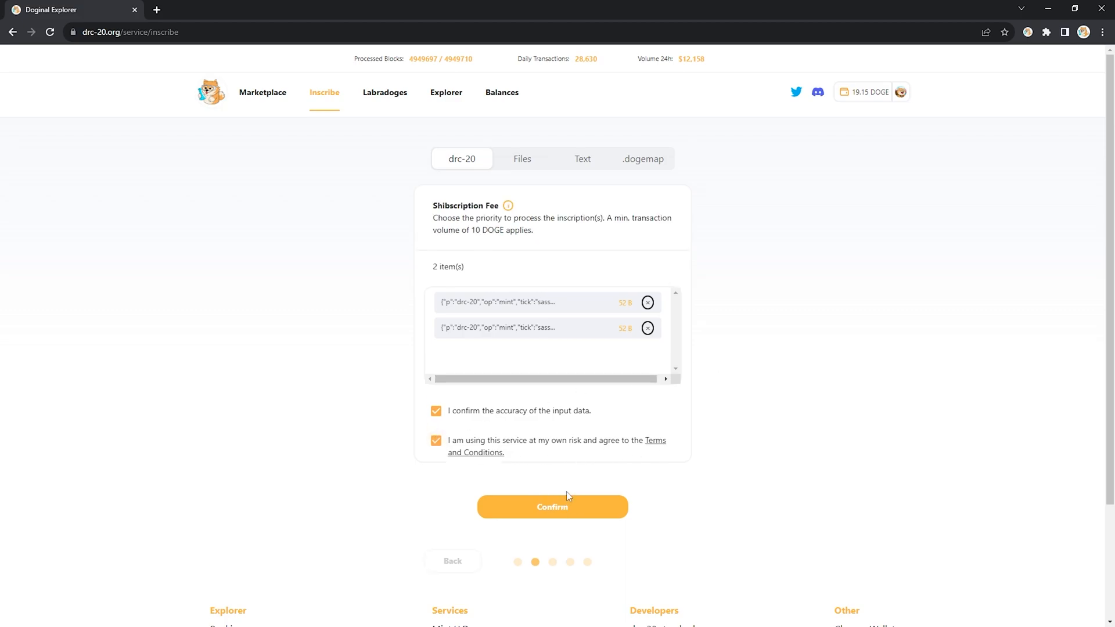
pyautogui.click(552, 506)
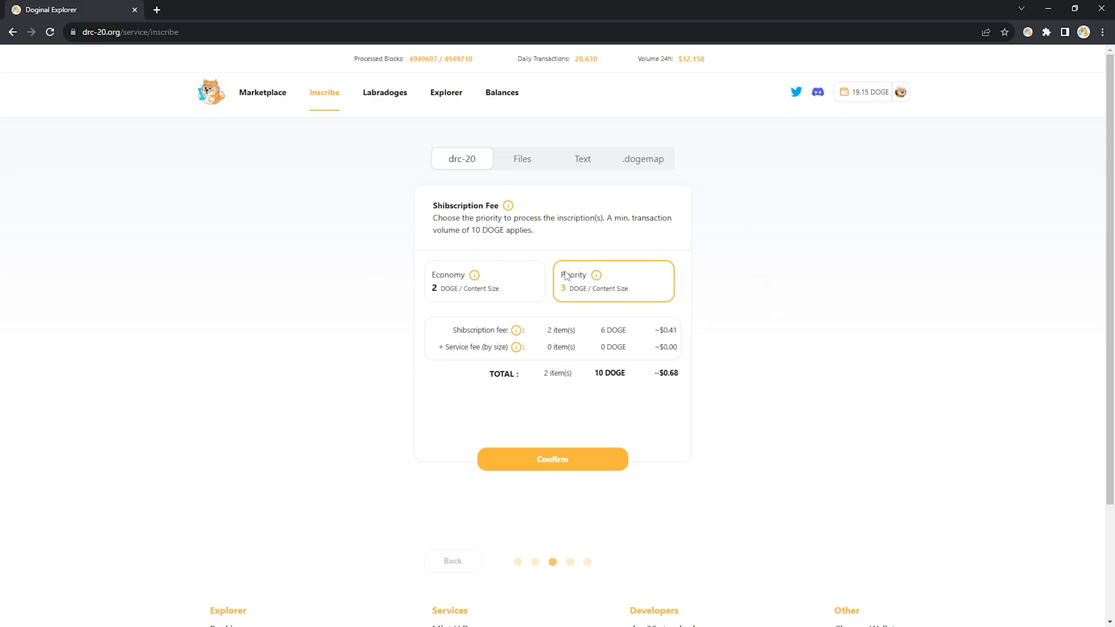
# Step: Select Economy priority, making the Shibscription fee 4 DOGE with a 10 DOGE total
pyautogui.click(483, 281)
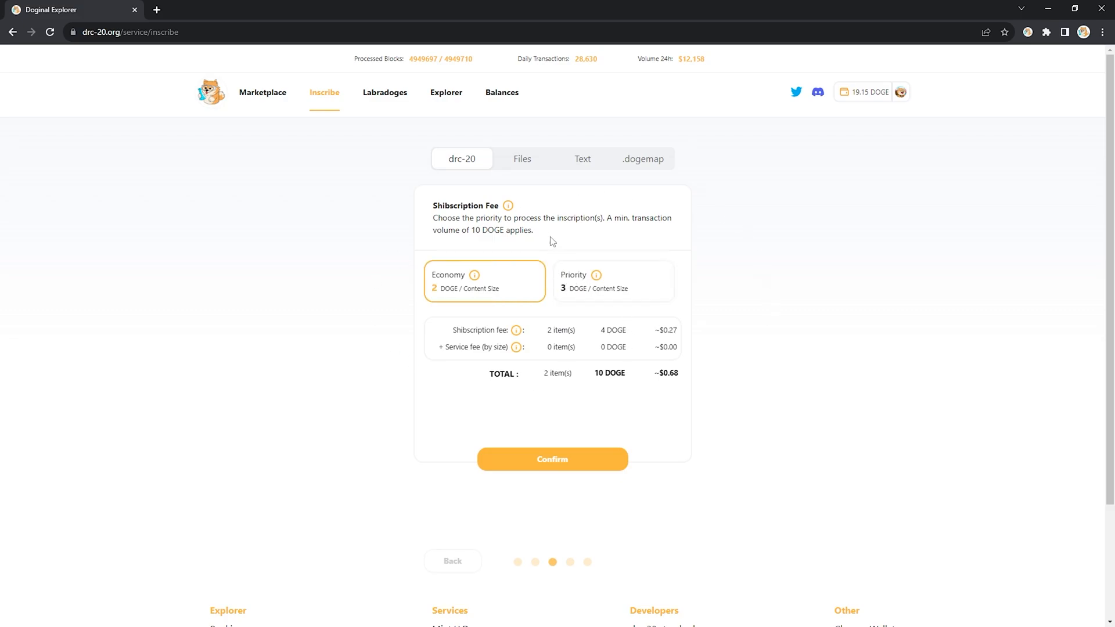
pyautogui.moveTo(611, 378)
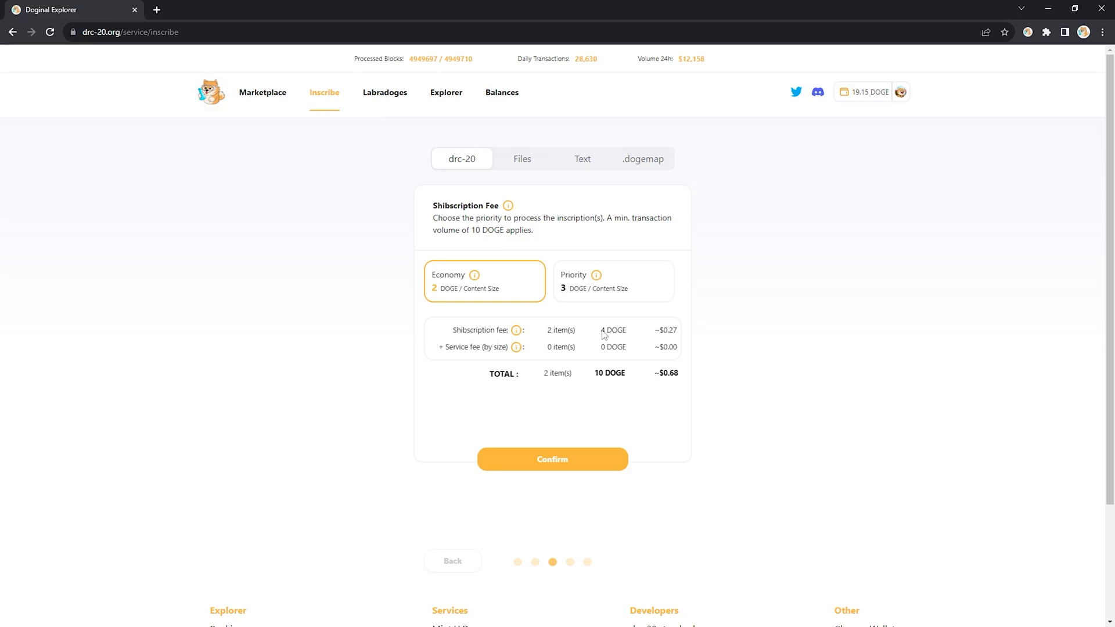
pyautogui.moveTo(608, 365)
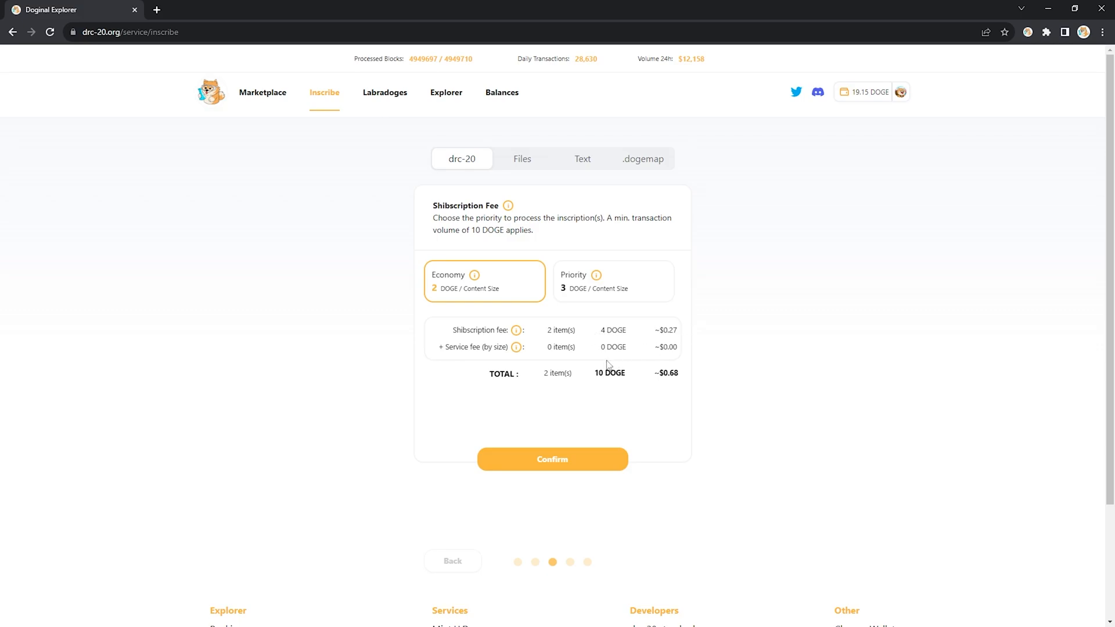
pyautogui.moveTo(560, 324)
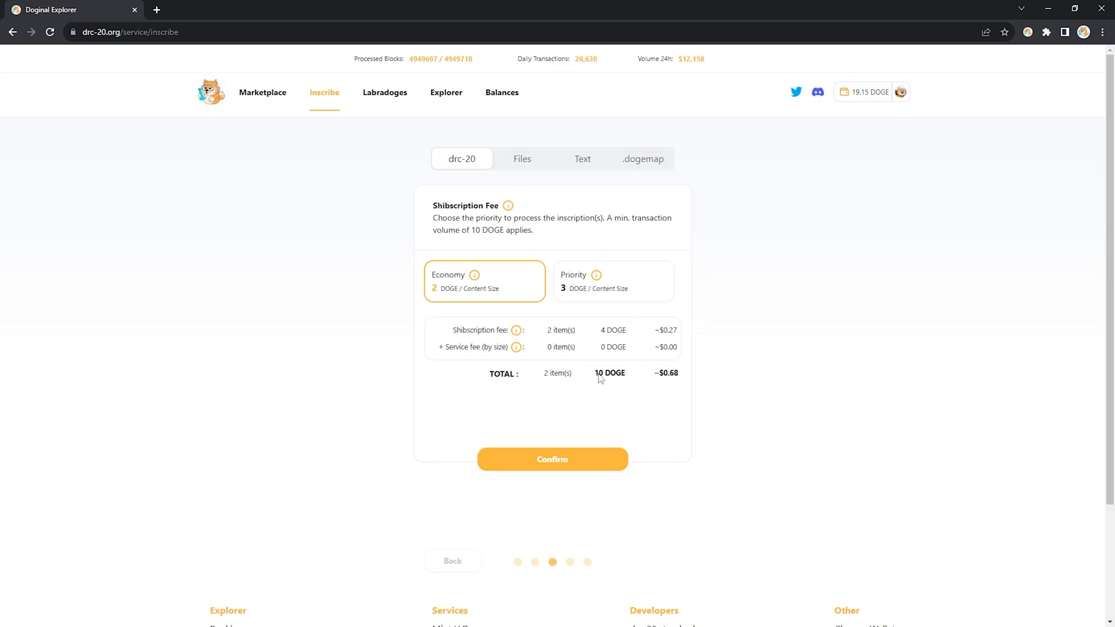
pyautogui.moveTo(602, 384)
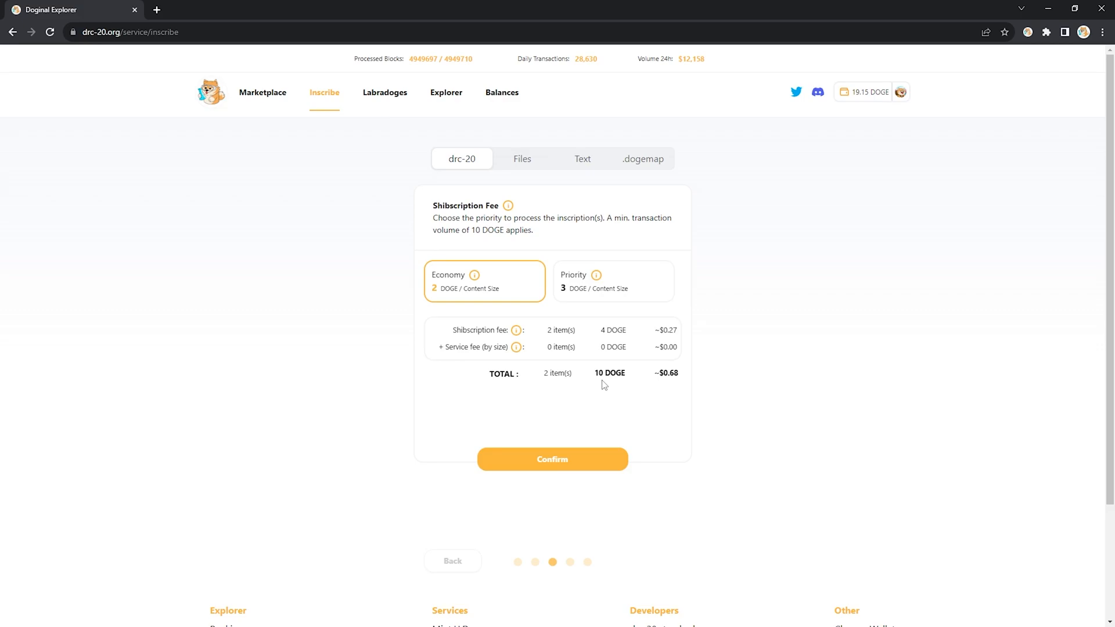
pyautogui.moveTo(601, 390)
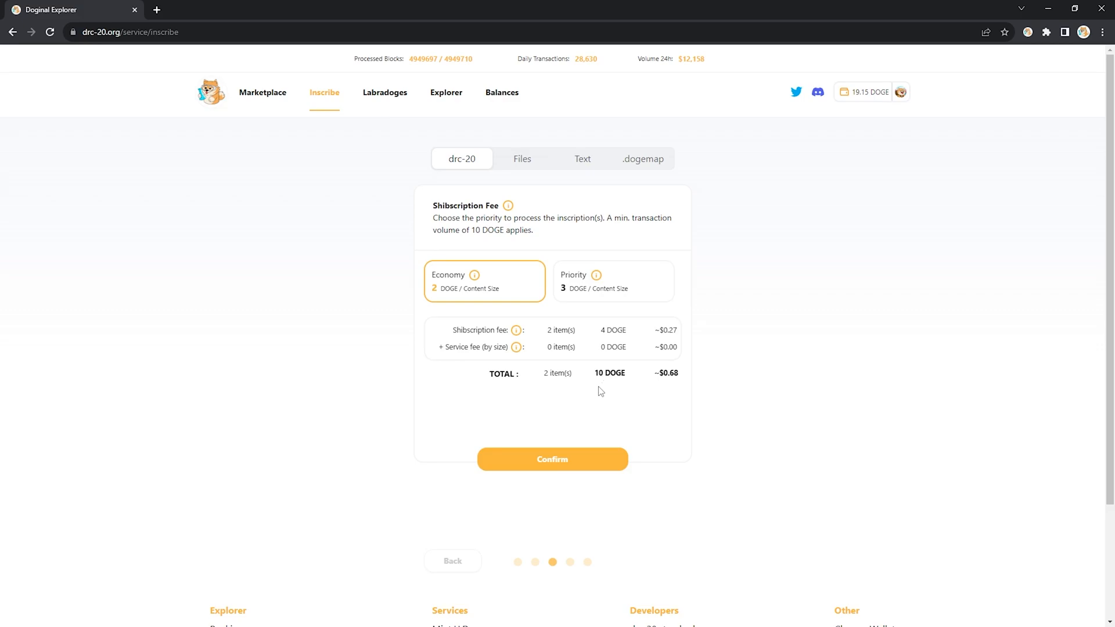
# Step: Accept the fee, then send 10 DOGE to the escrow address from Doge Labs Wallet
pyautogui.click(552, 458)
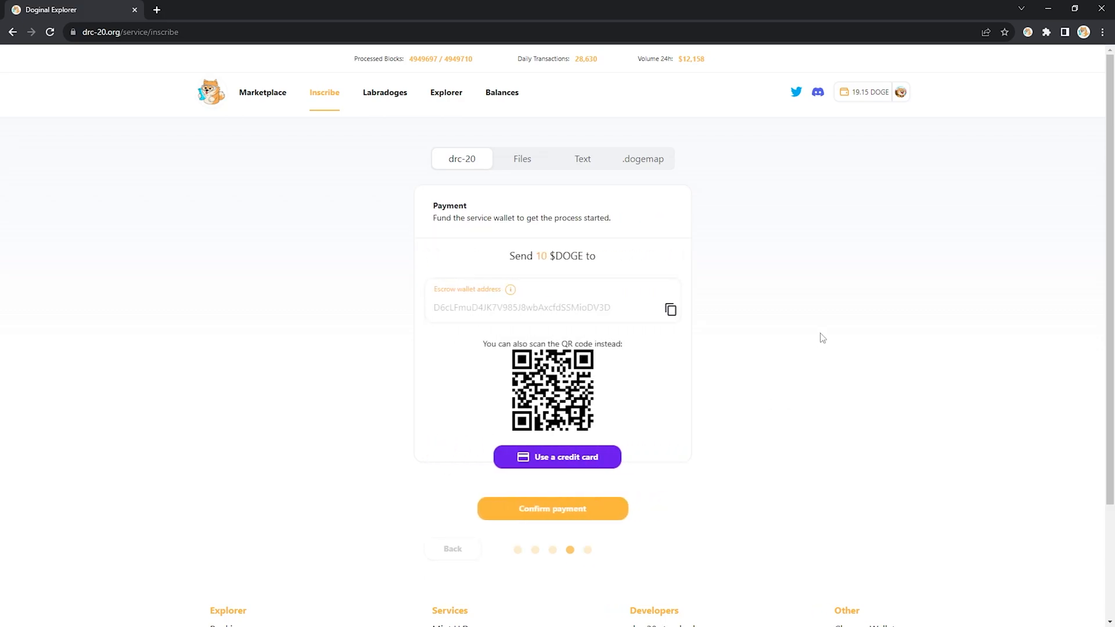
pyautogui.moveTo(657, 289)
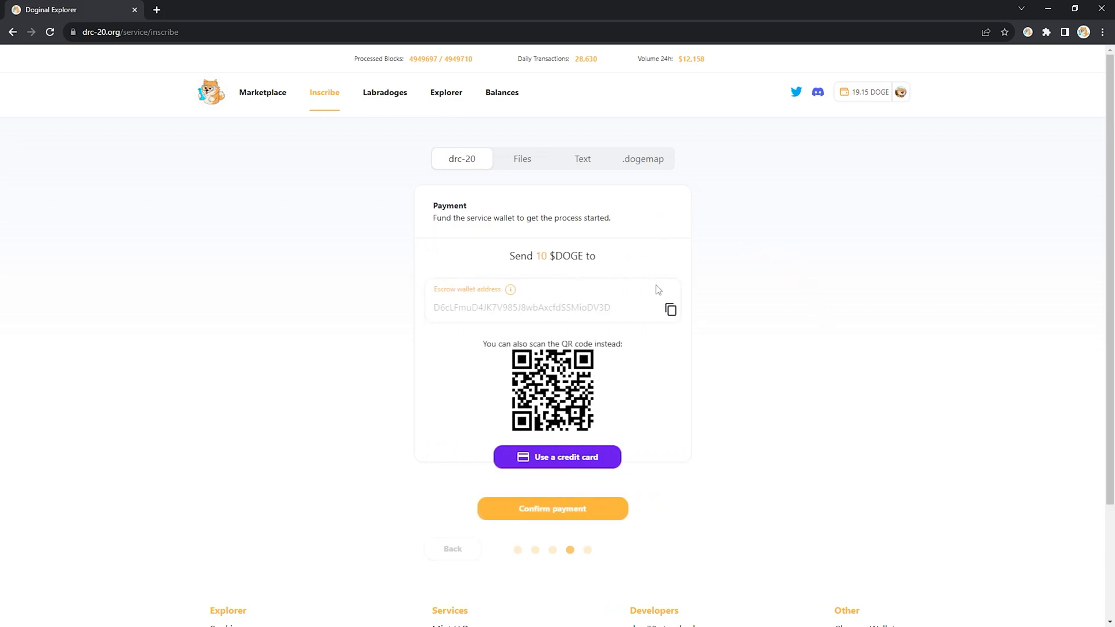
pyautogui.moveTo(1026, 62)
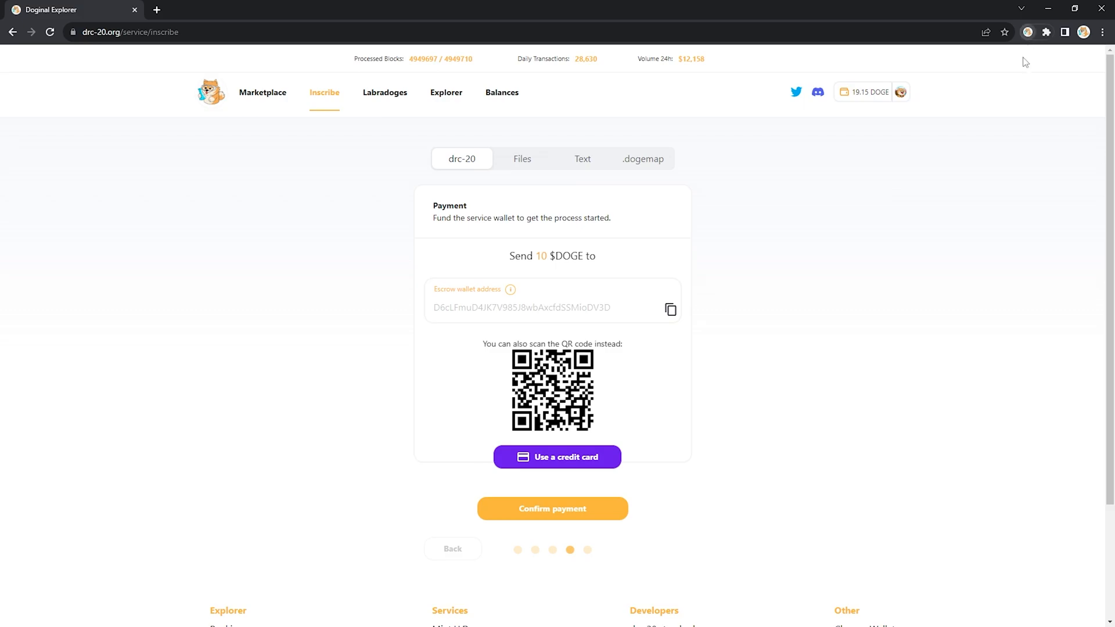
pyautogui.click(1028, 32)
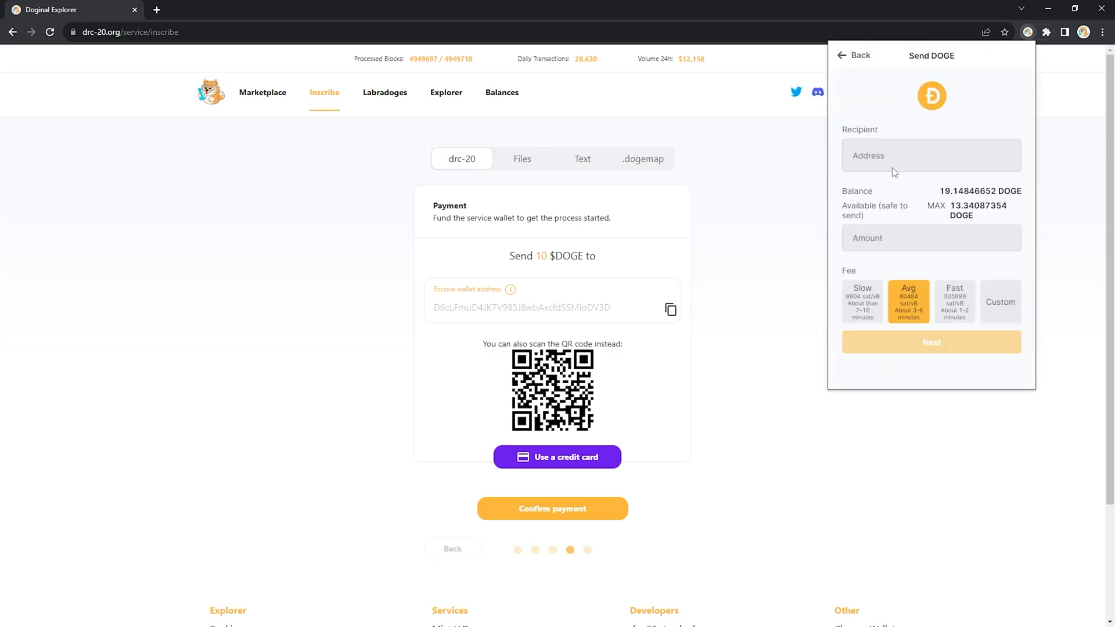
pyautogui.write('10')
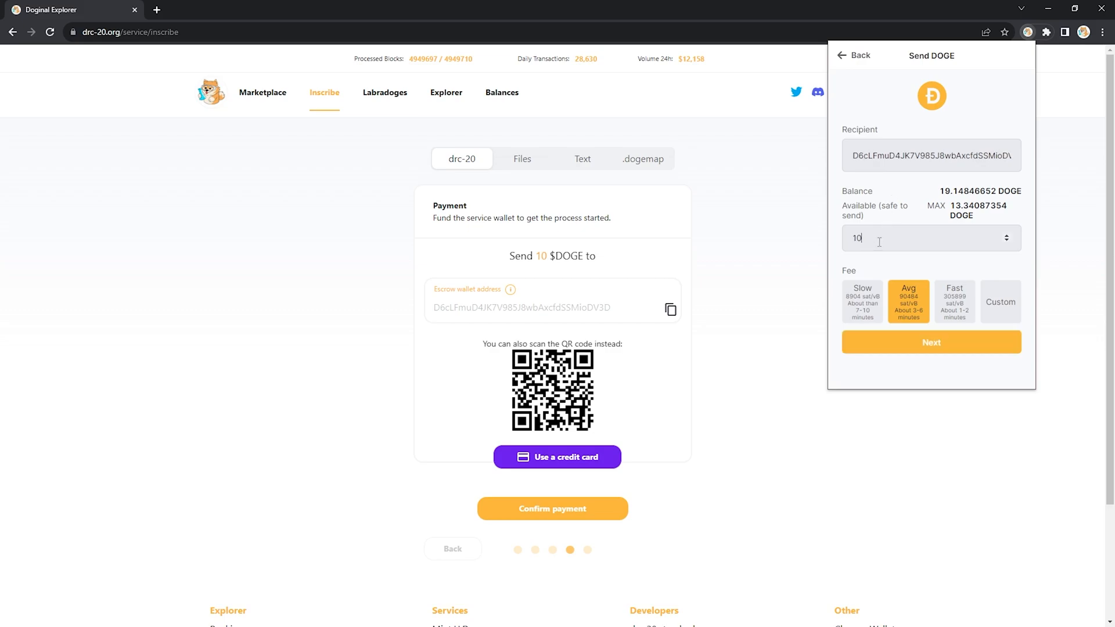
pyautogui.click(931, 342)
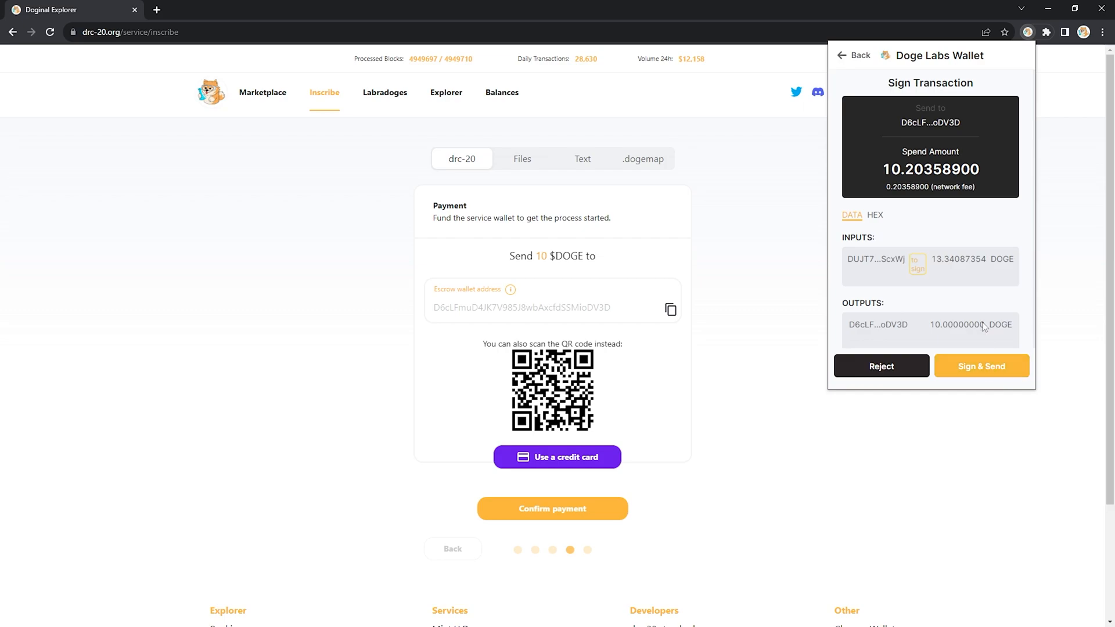
pyautogui.click(982, 365)
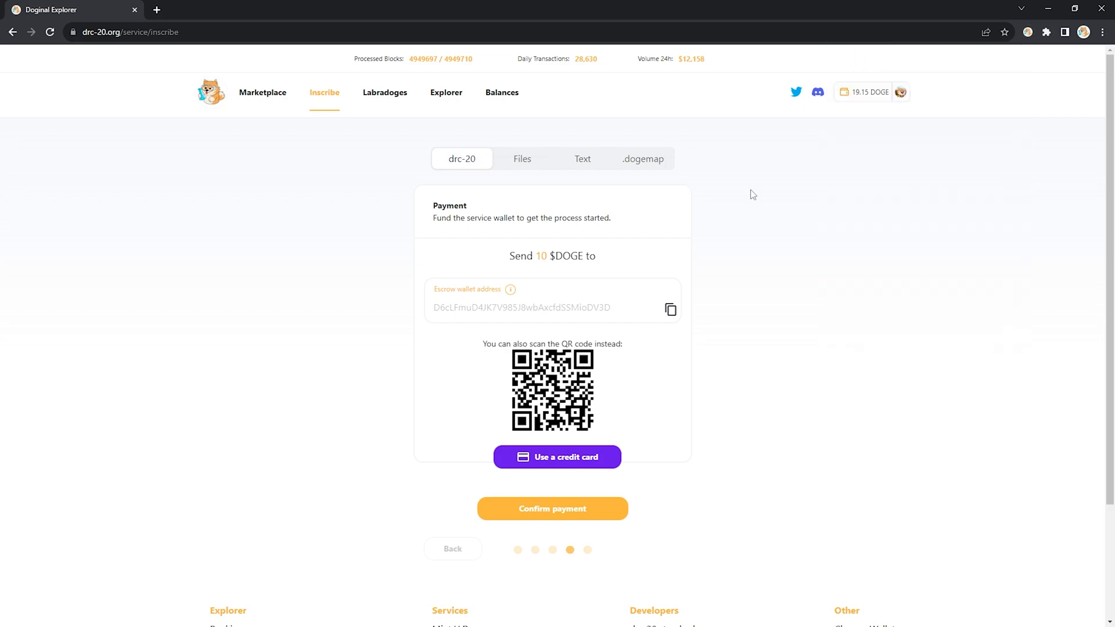